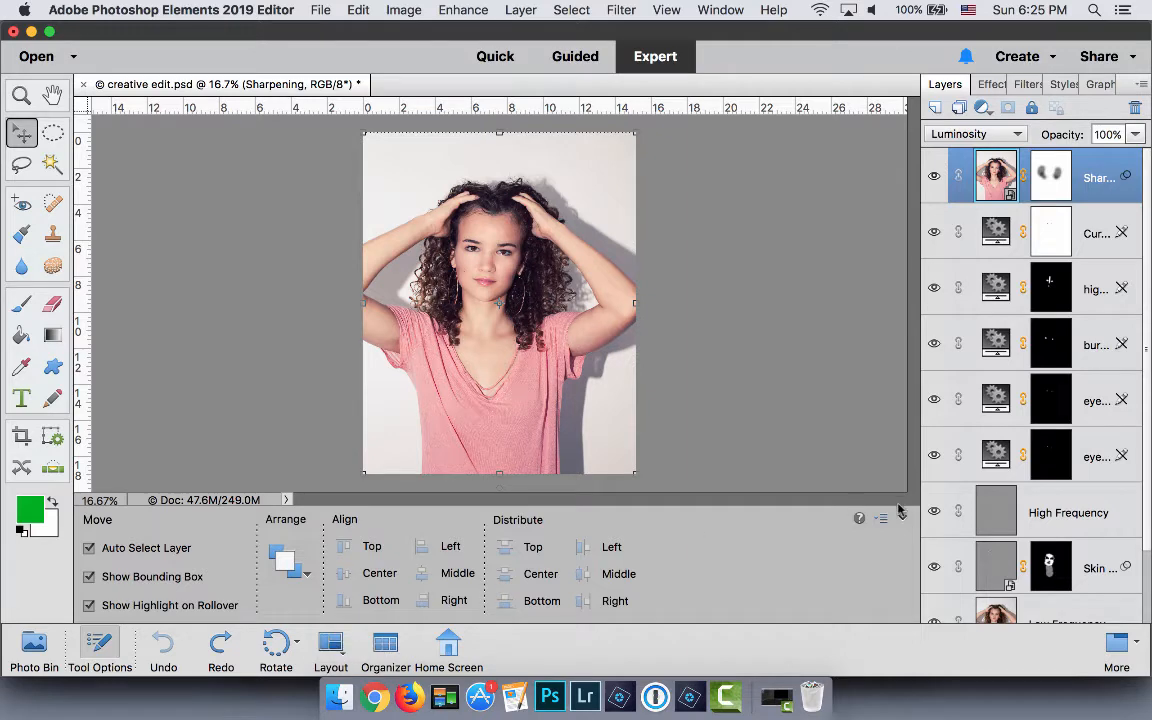
pyautogui.moveTo(936, 540)
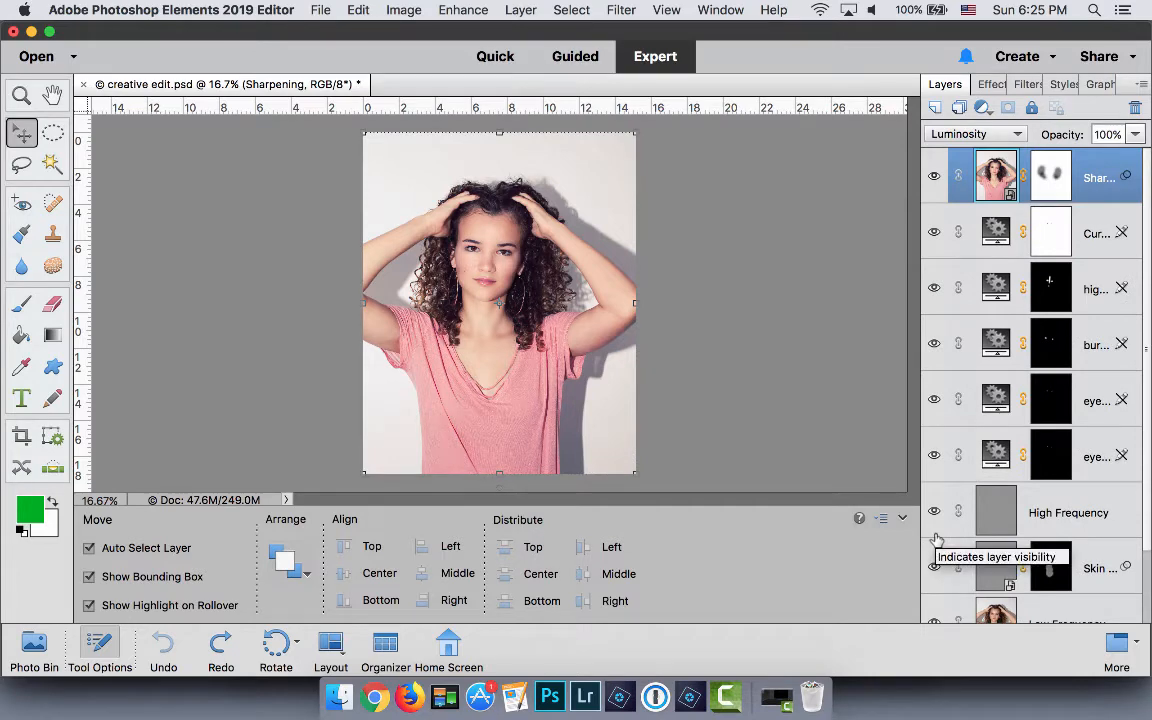
# Step: Select the Low Frequency through High Frequency layers together in the Layers panel
pyautogui.scroll(-3)
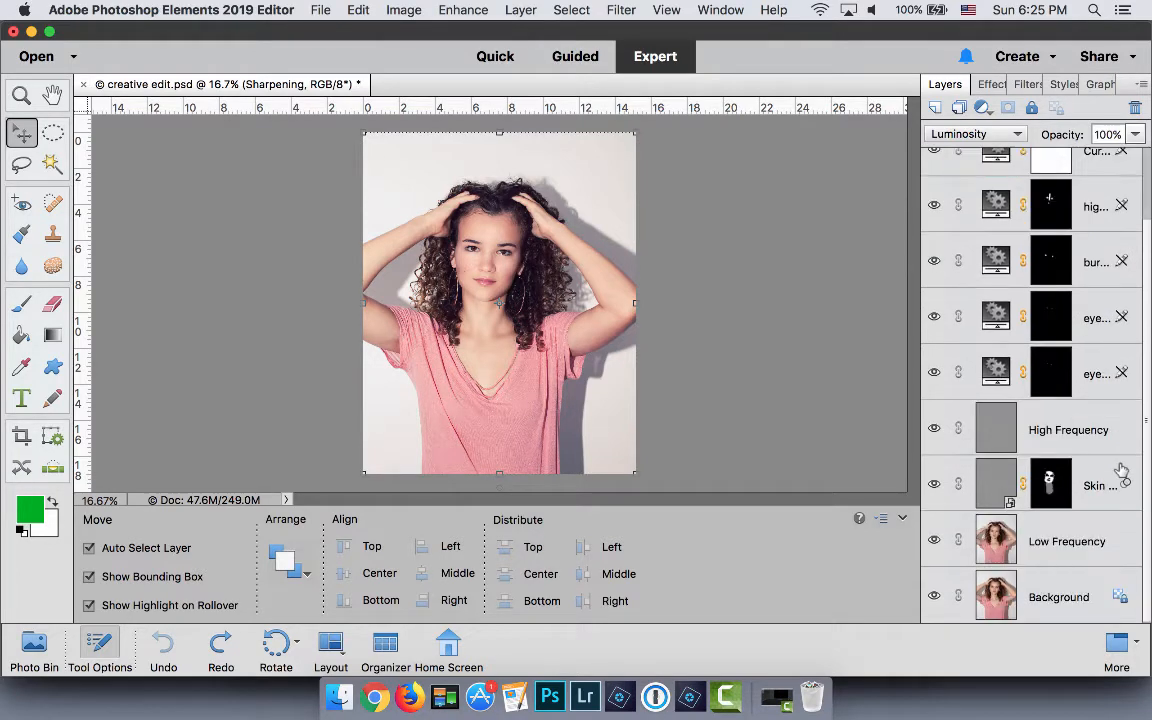
pyautogui.scroll(3)
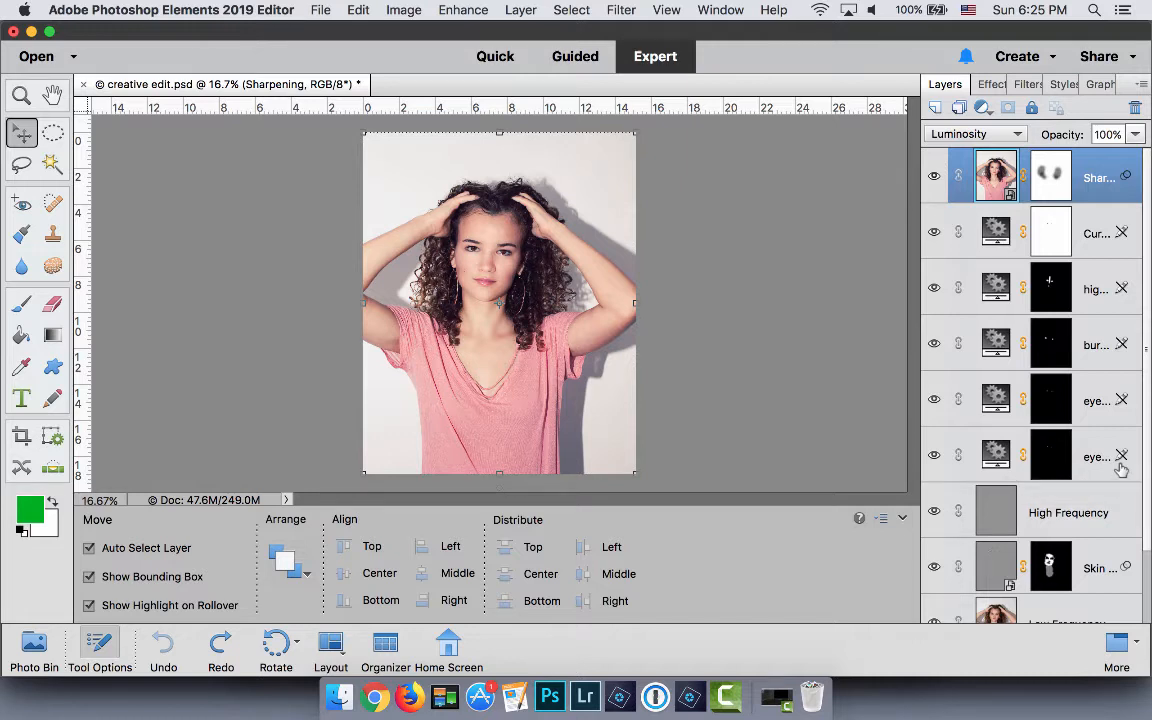
pyautogui.scroll(-3)
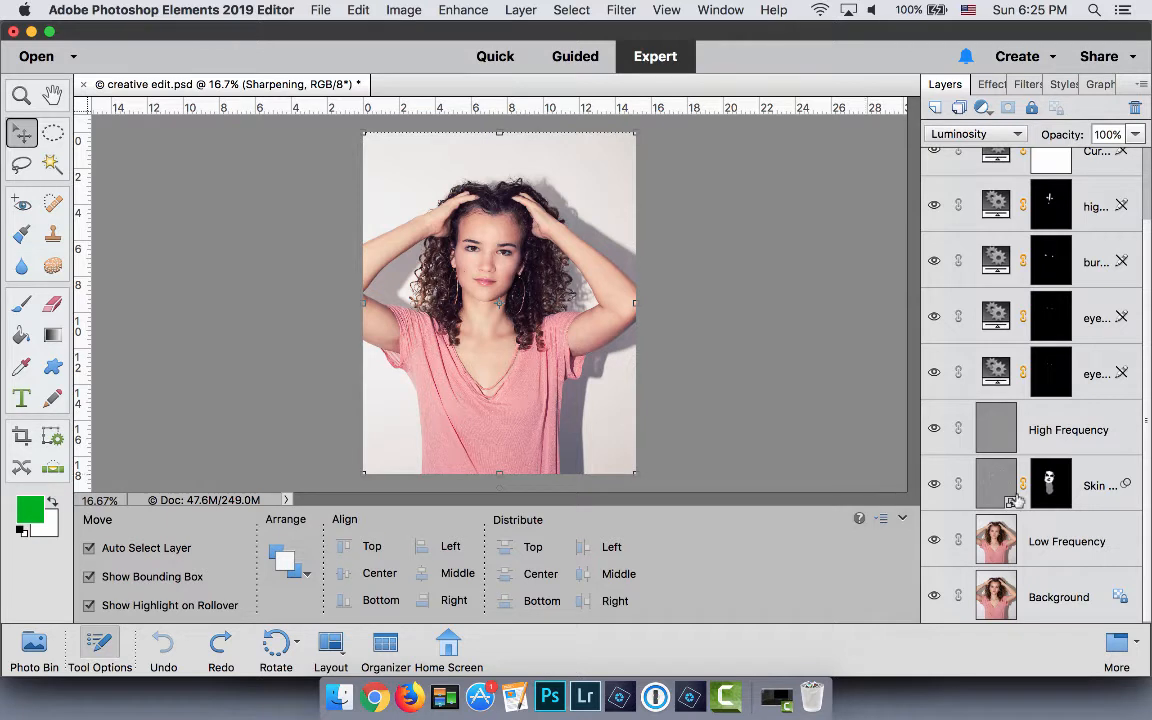
pyautogui.moveTo(1018, 482)
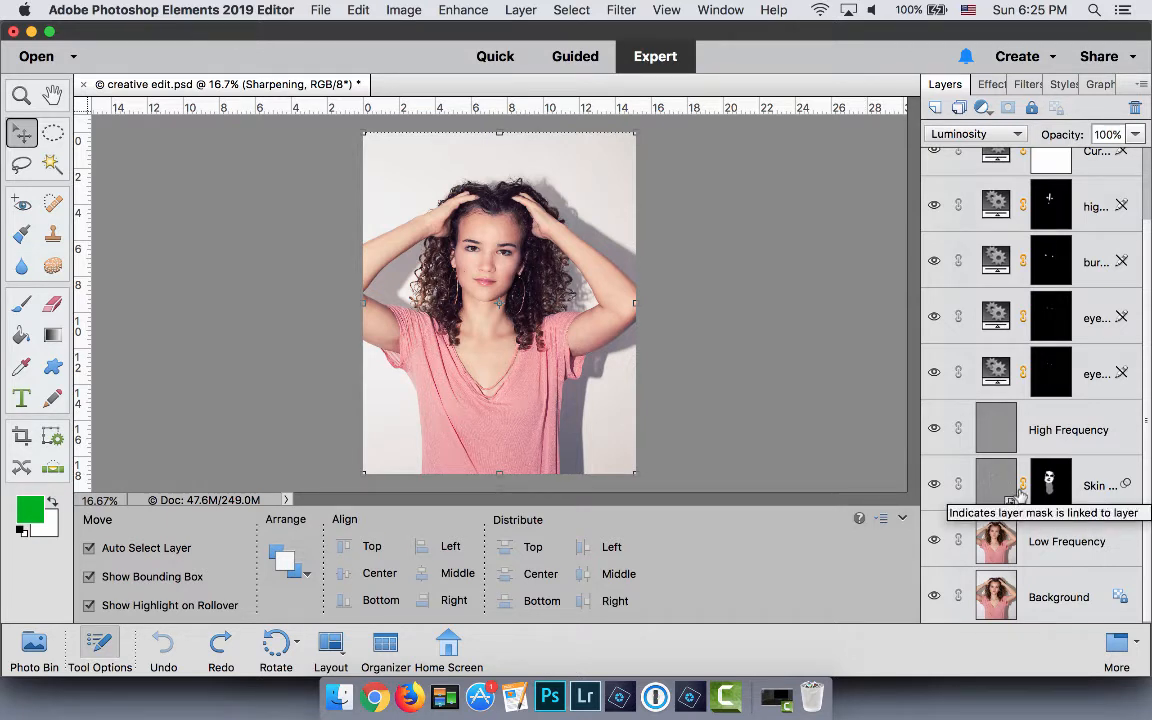
pyautogui.moveTo(1020, 490)
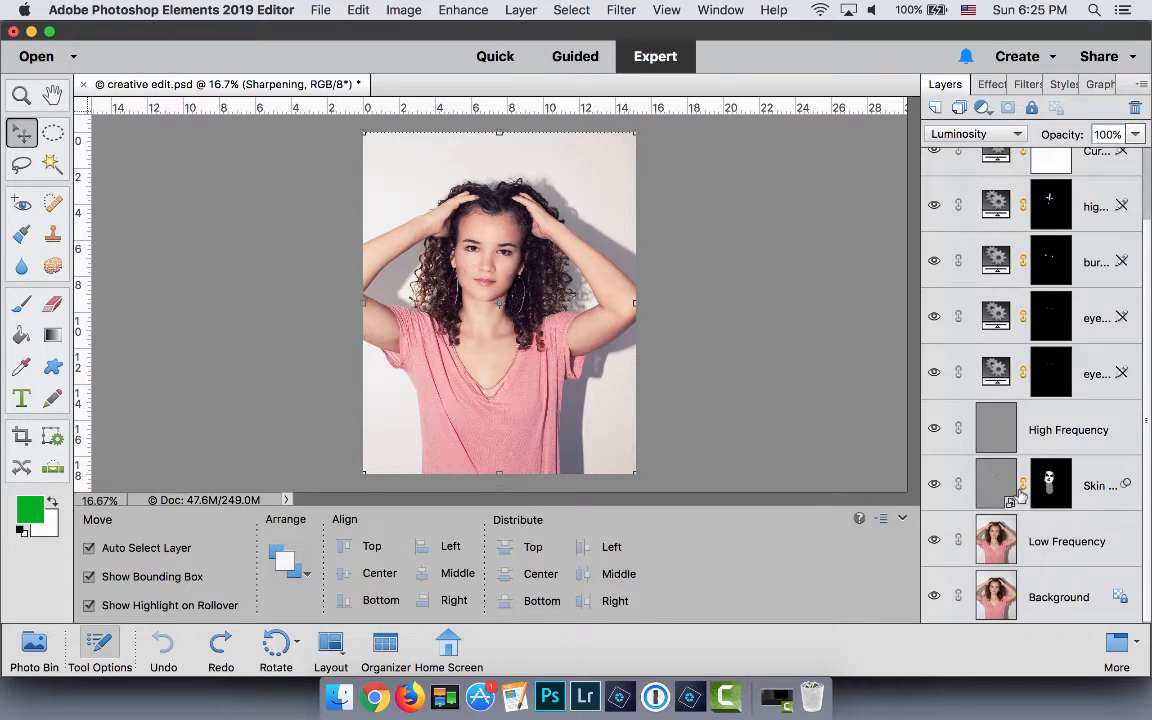
pyautogui.click(1066, 540)
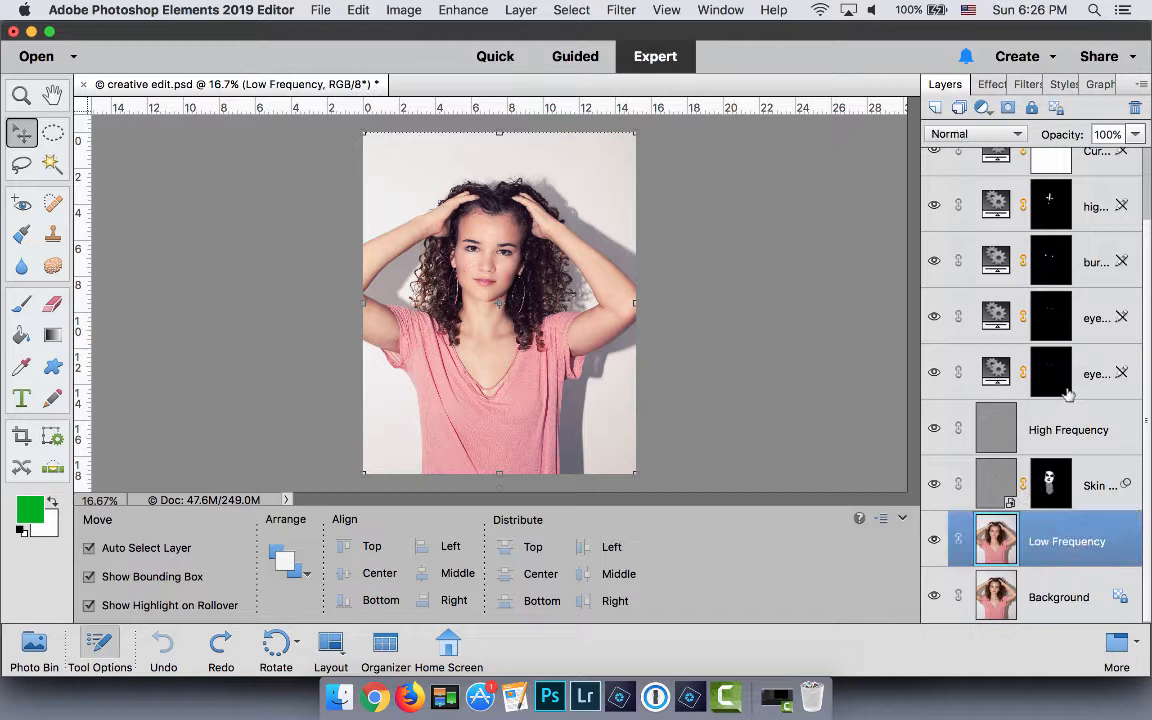
pyautogui.click(1068, 428)
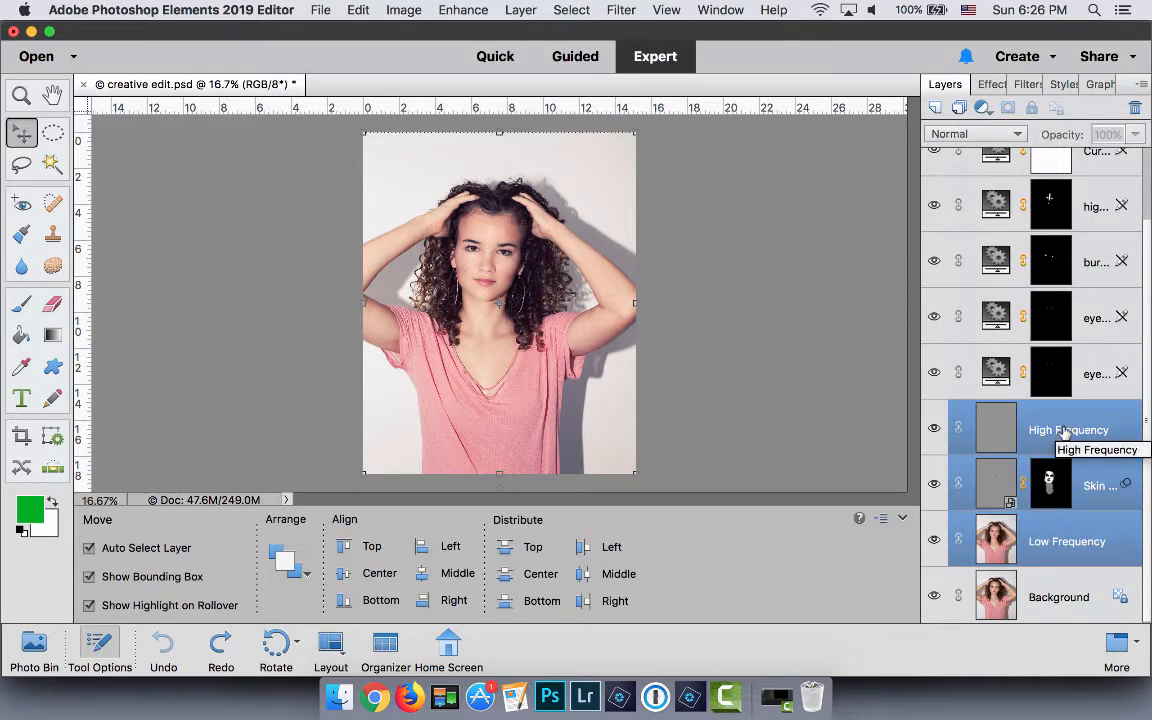
pyautogui.moveTo(972, 452)
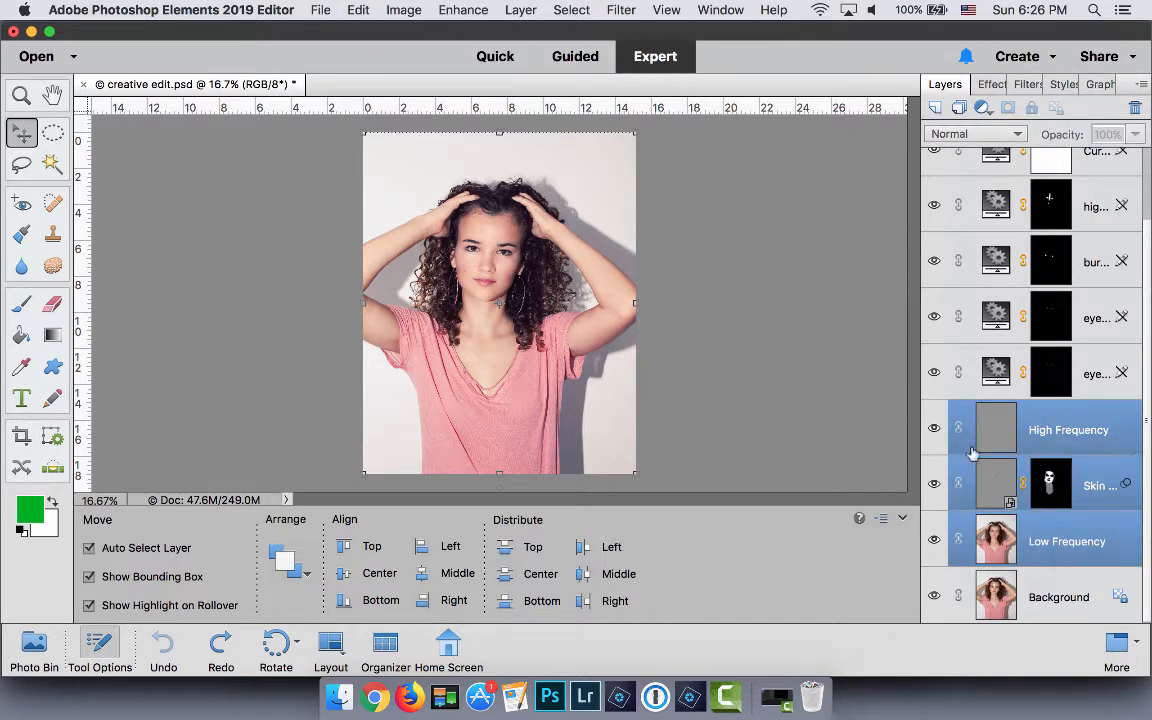
pyautogui.moveTo(1010, 504)
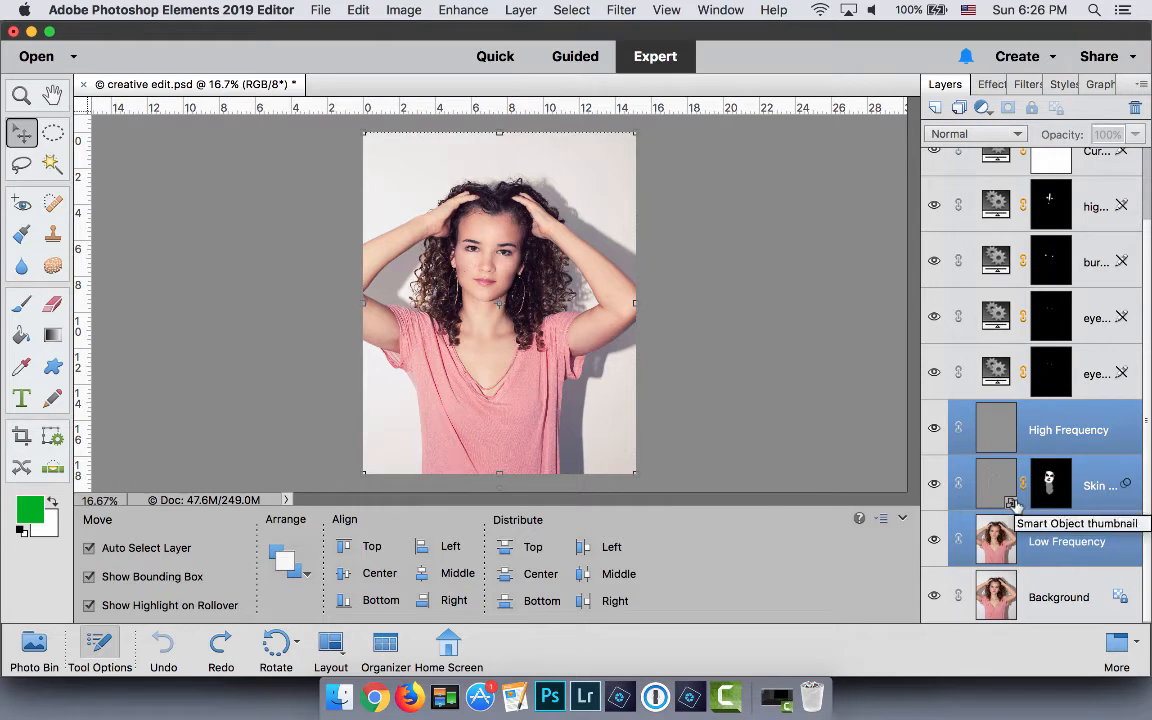
pyautogui.moveTo(1048, 560)
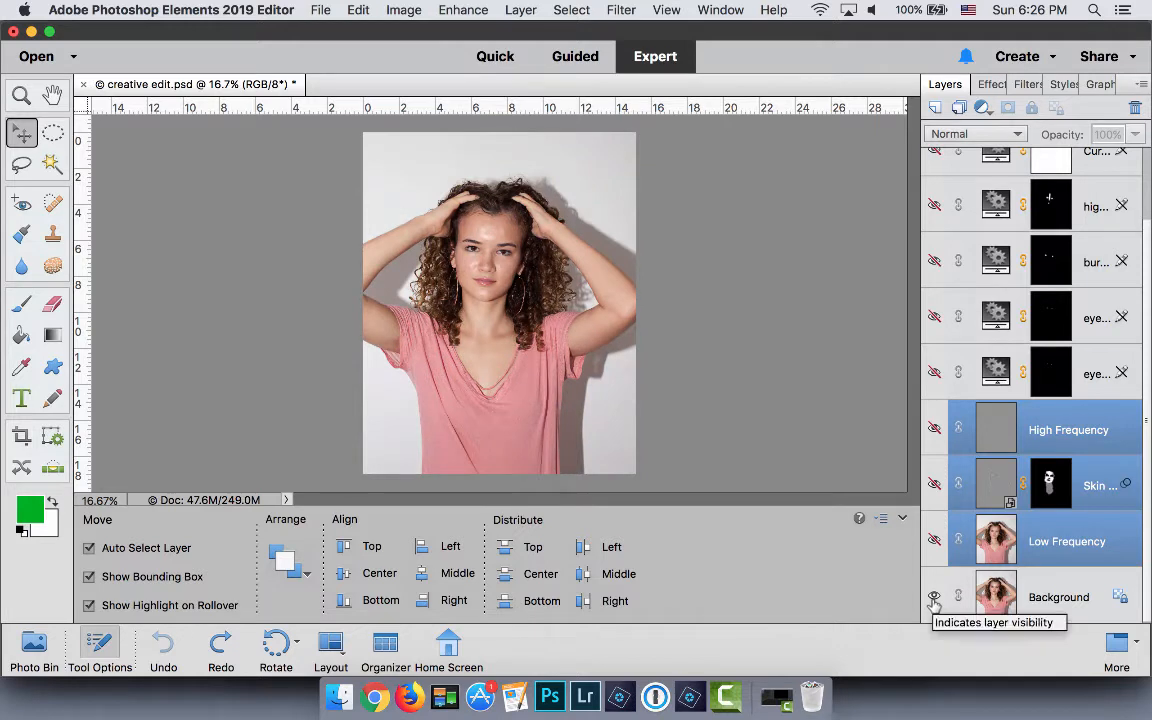
# Step: Solo the Background layer for a before-and-after comparison, then restore all layers
pyautogui.click(934, 596)
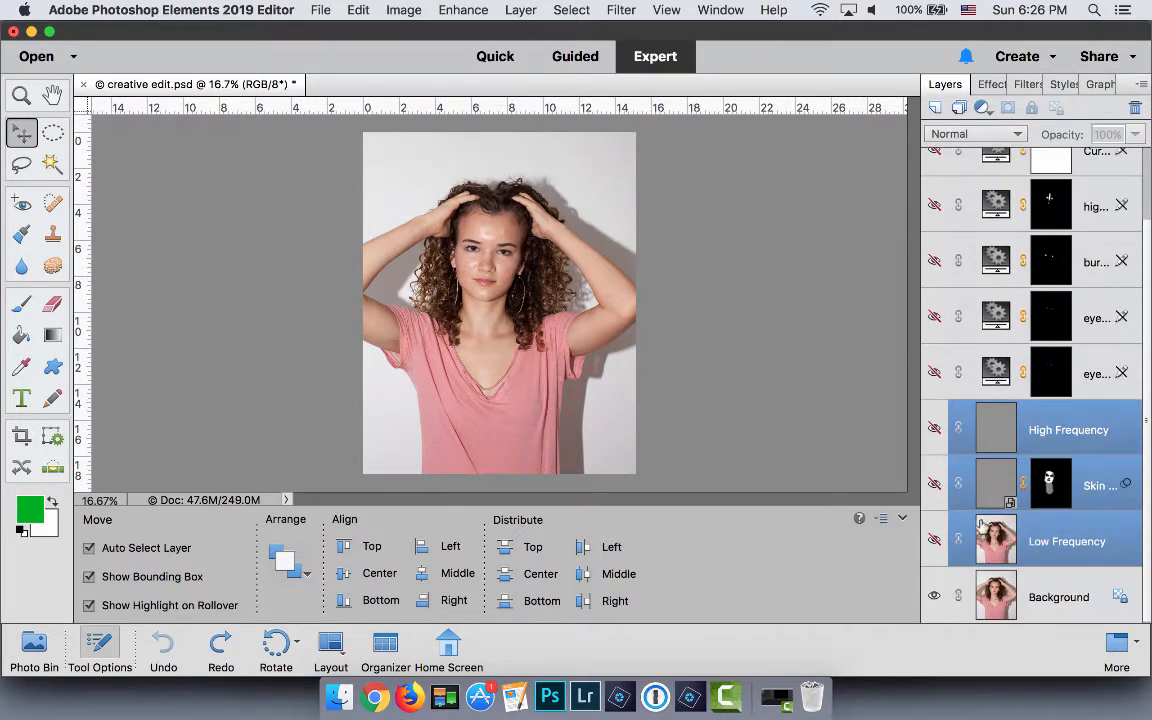
pyautogui.click(932, 596)
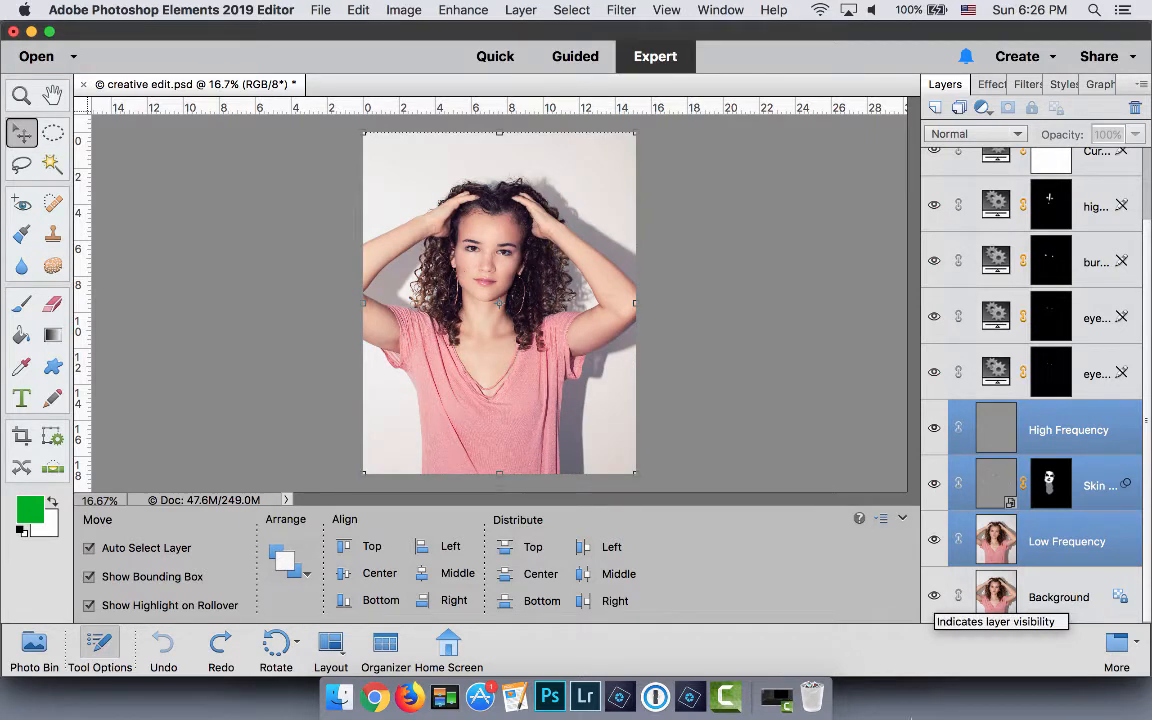
pyautogui.moveTo(904, 614)
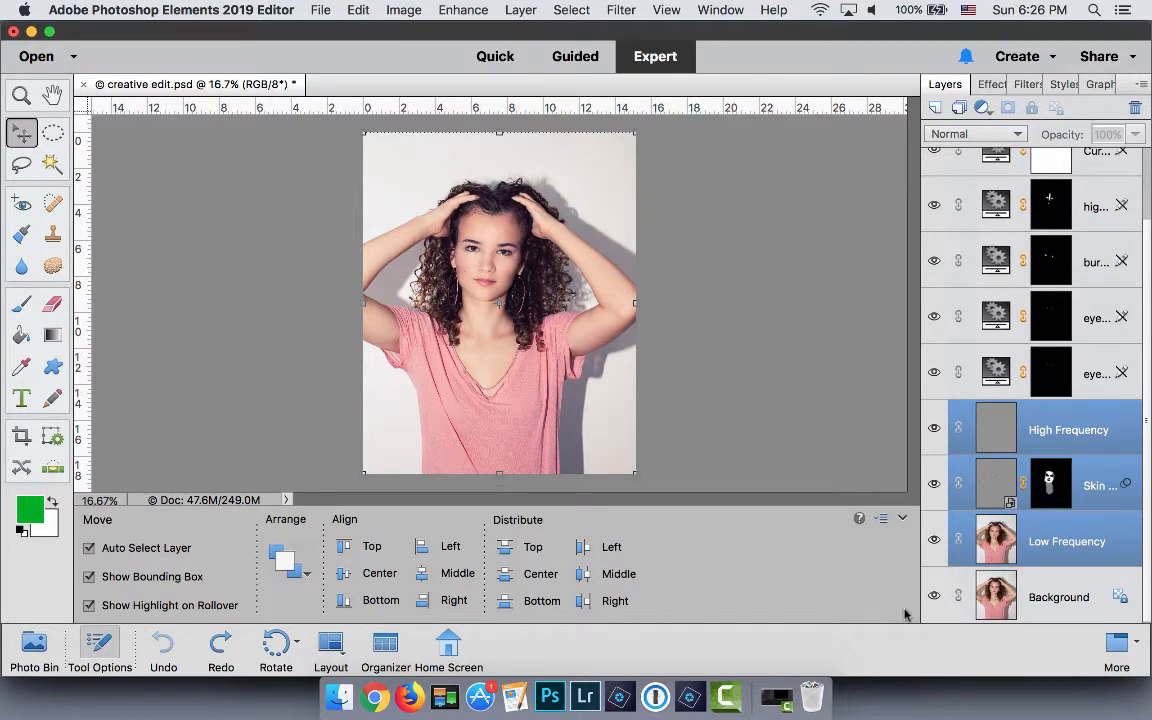
pyautogui.click(934, 596)
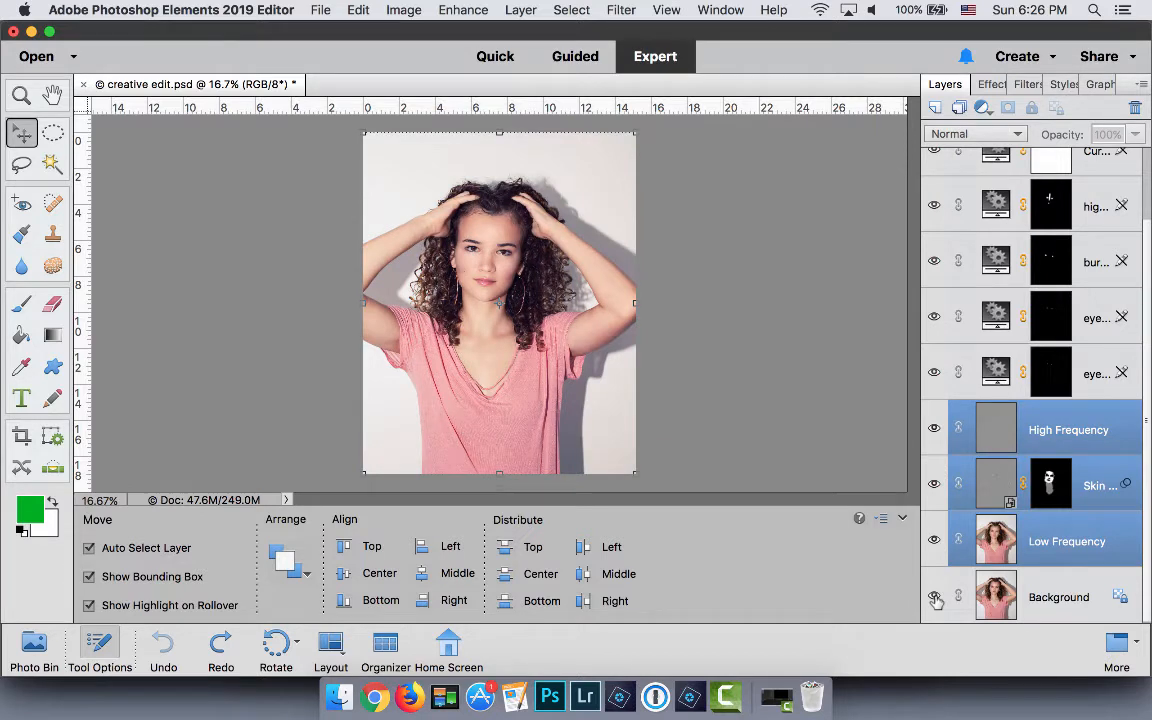
pyautogui.click(1068, 428)
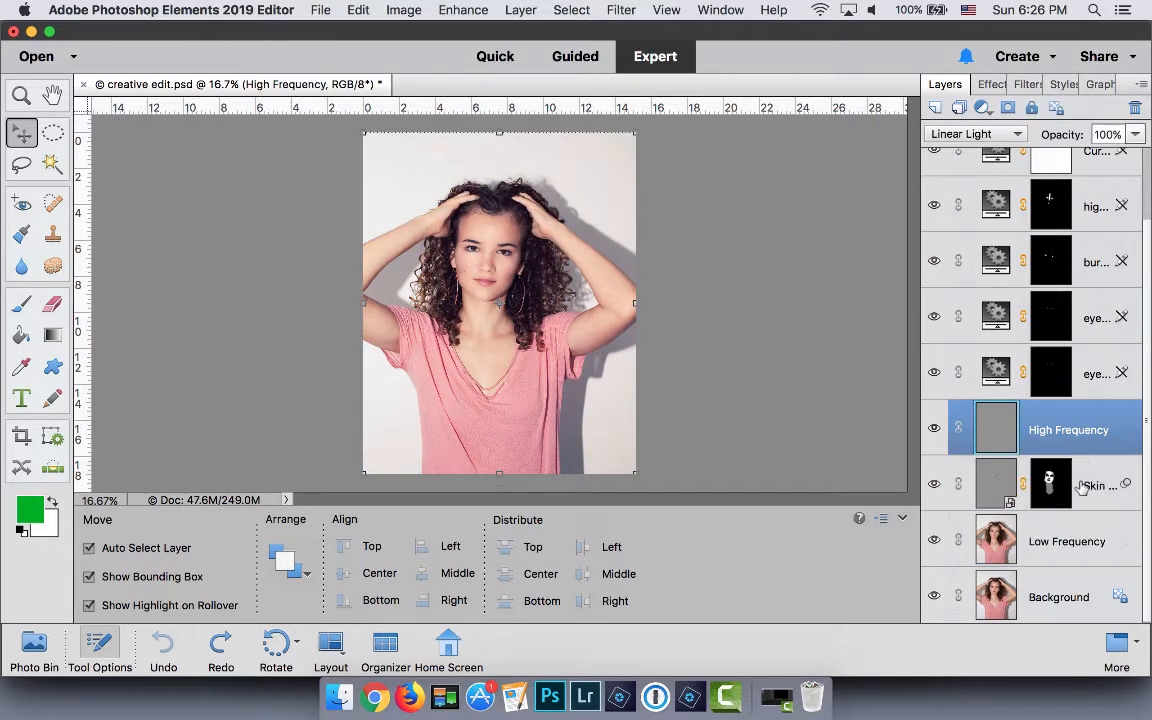
pyautogui.click(1066, 540)
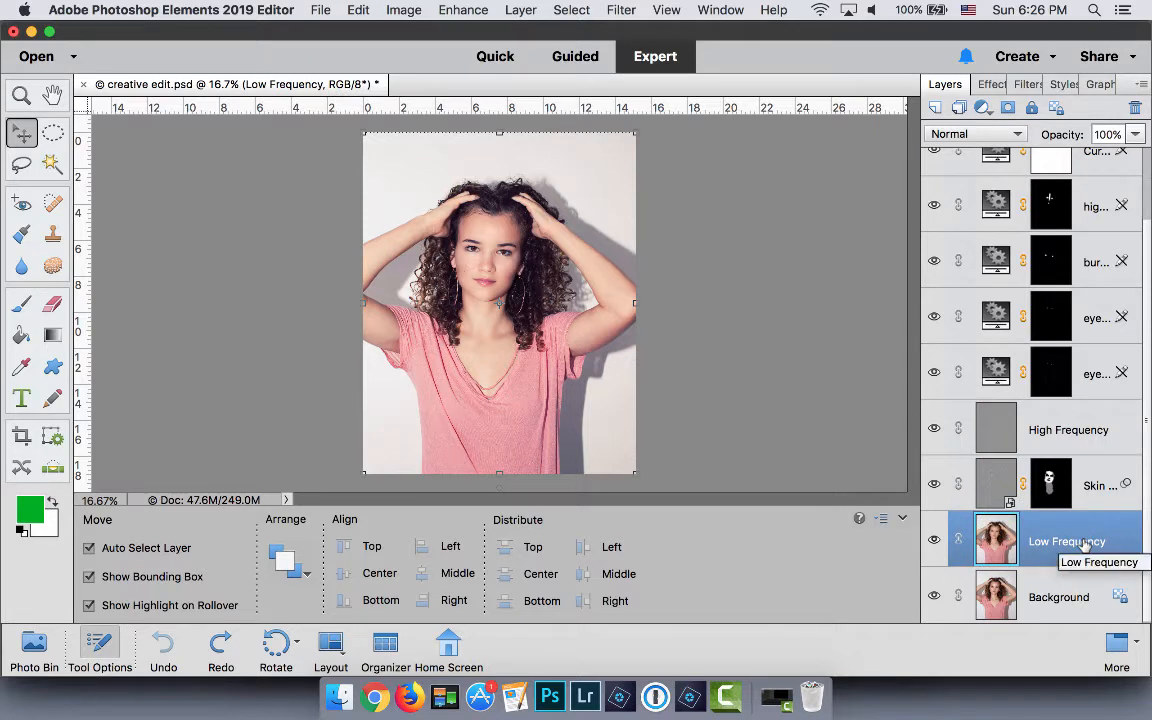
pyautogui.moveTo(934, 370)
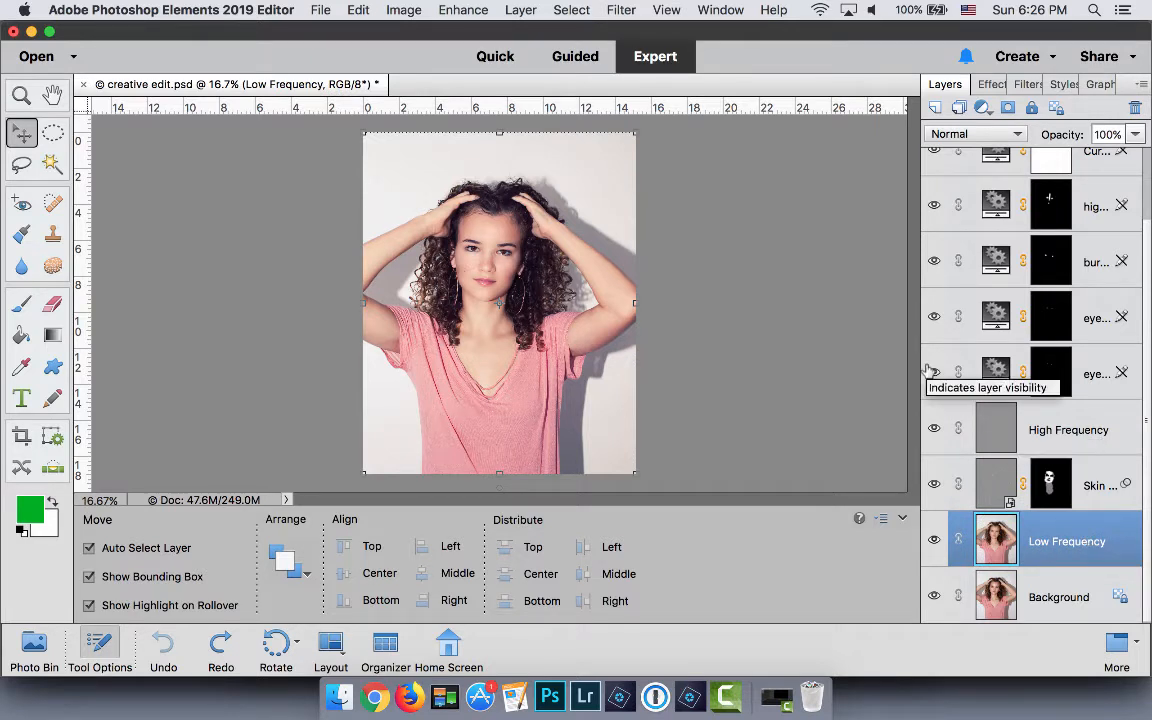
pyautogui.moveTo(1076, 556)
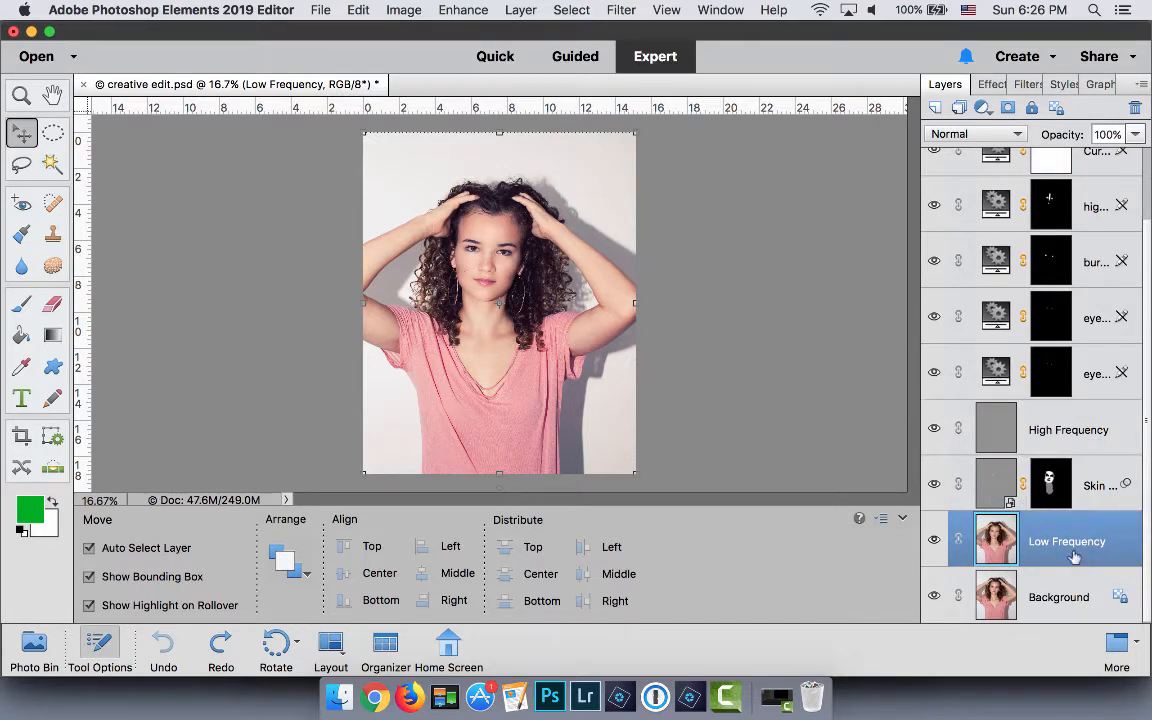
pyautogui.moveTo(1104, 480)
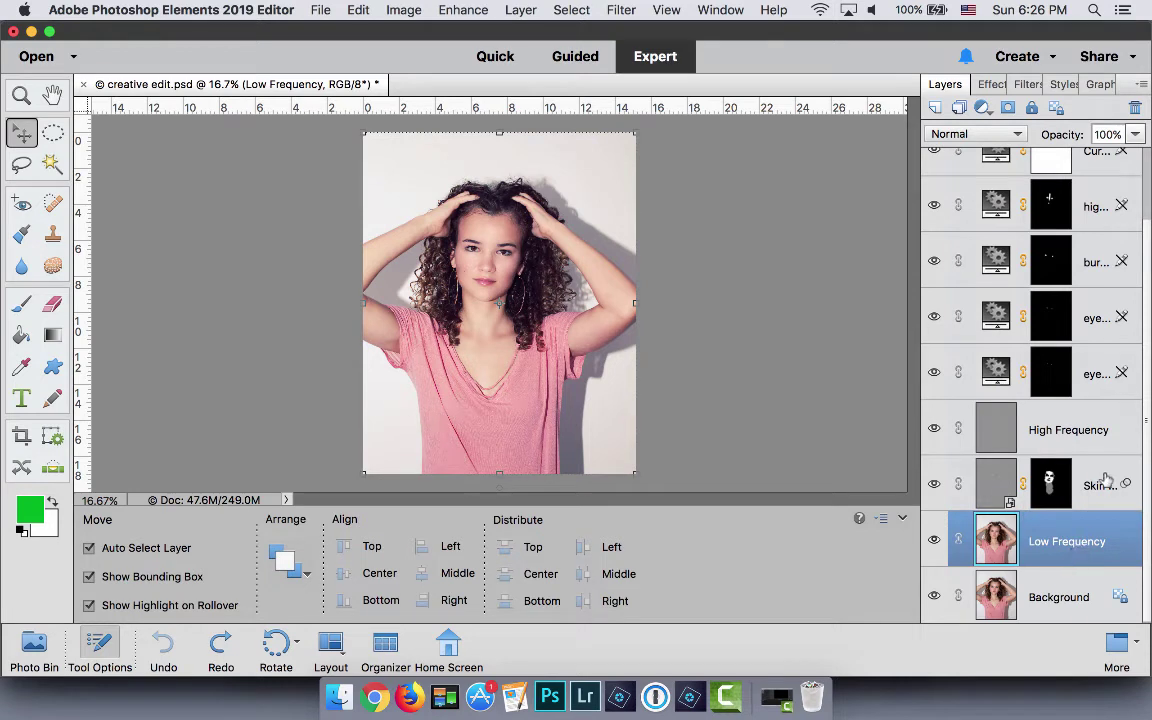
pyautogui.click(1068, 428)
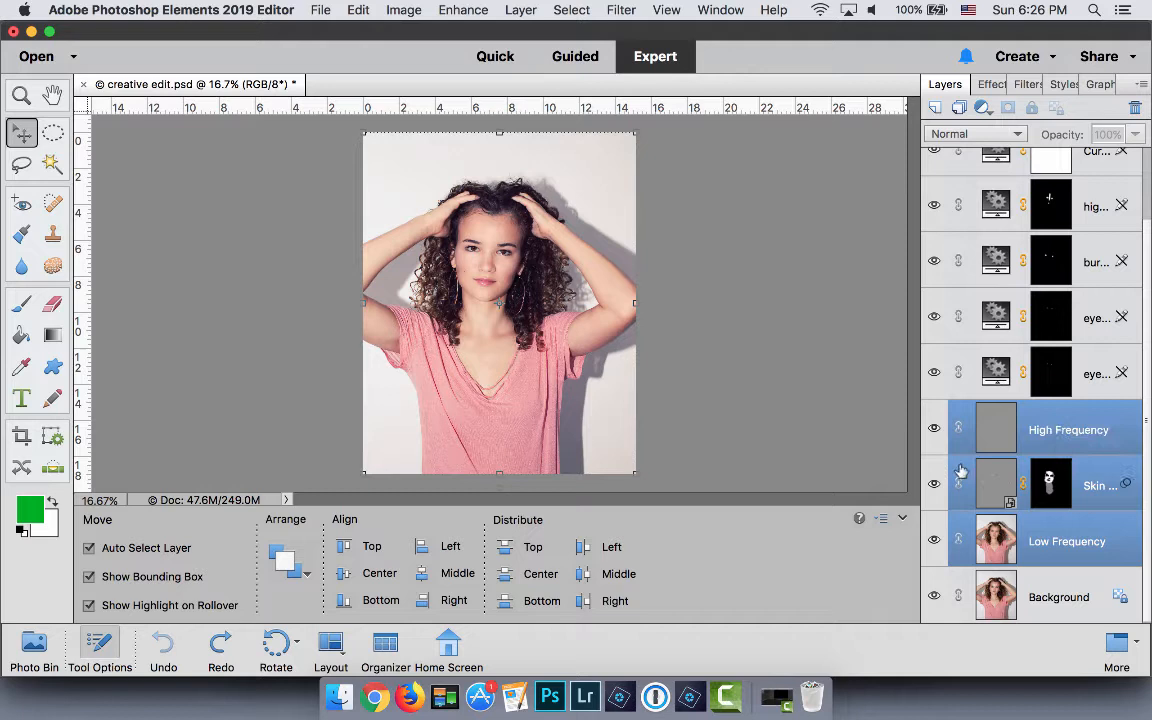
pyautogui.click(1068, 428)
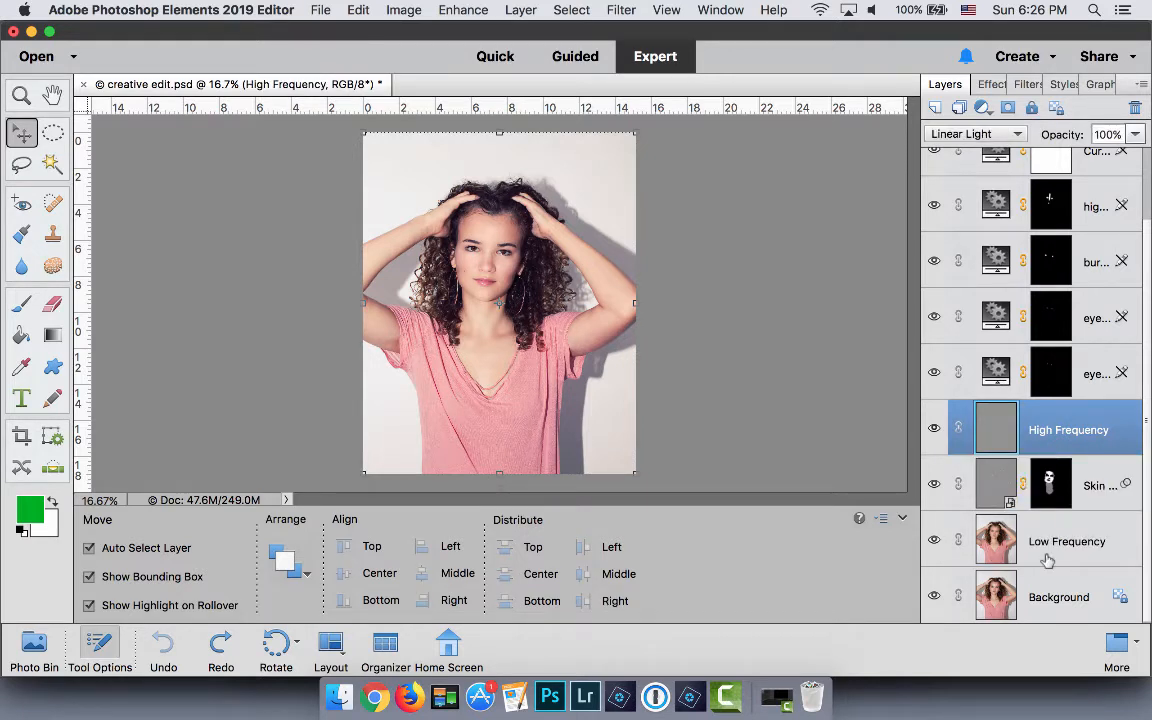
pyautogui.click(1050, 484)
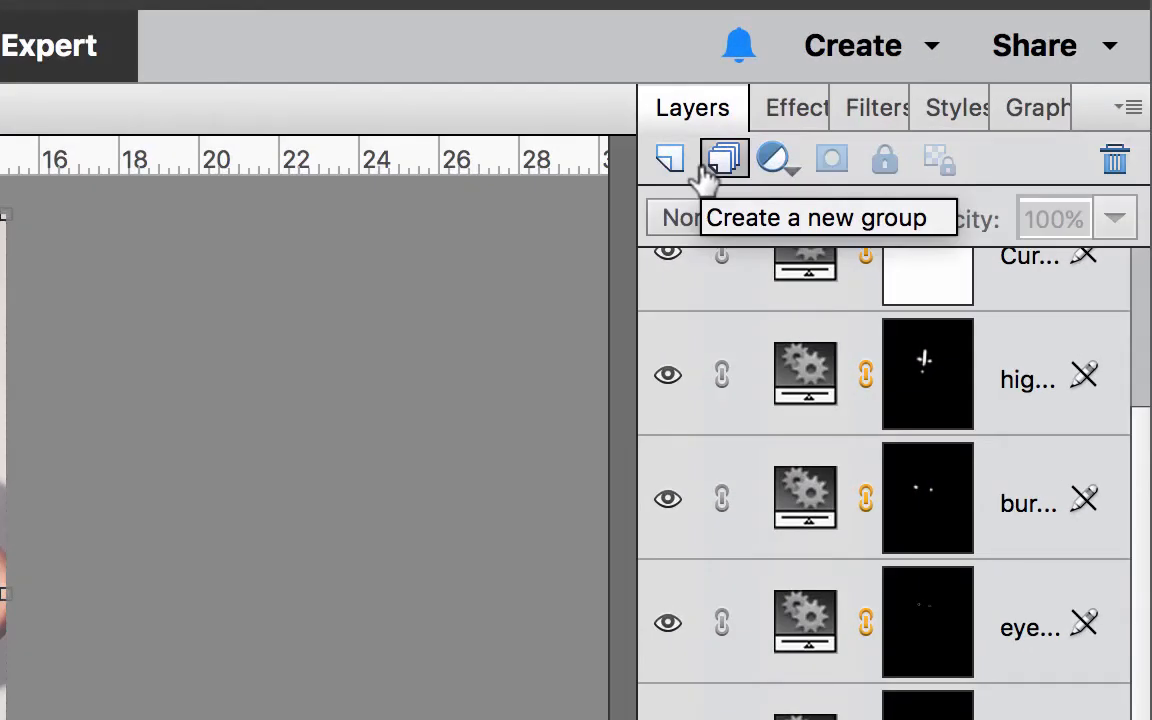
# Step: Create a new group from the top layers and rename it Creative Edits
pyautogui.click(724, 160)
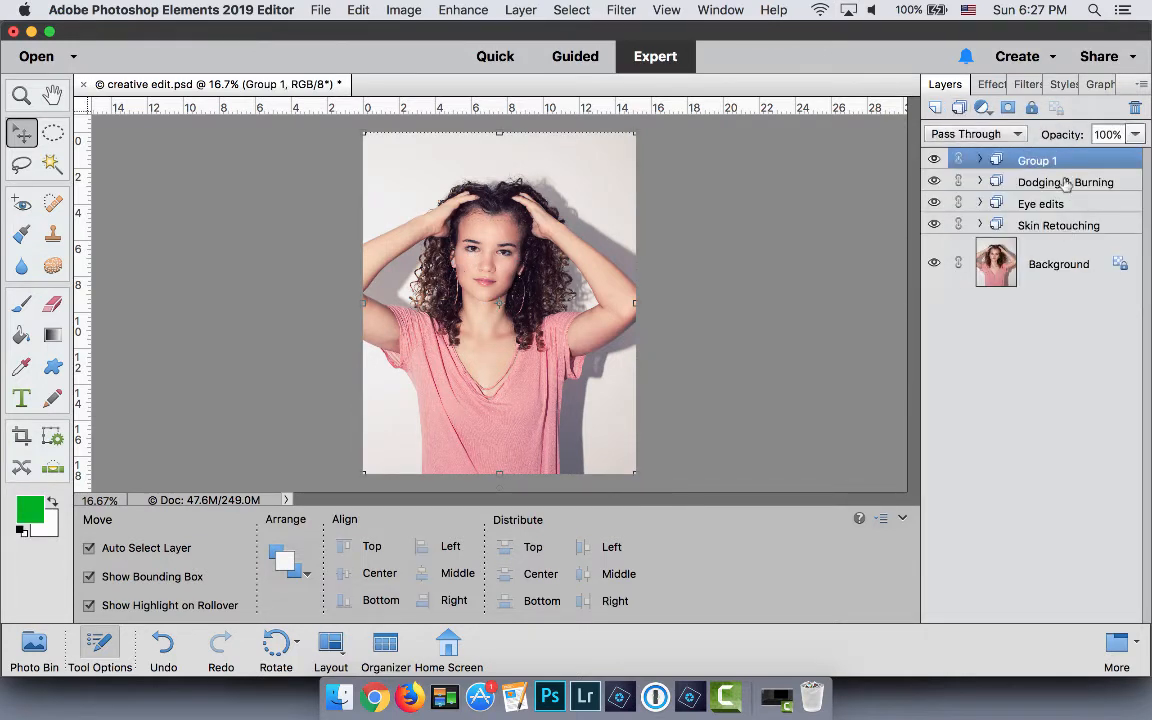
pyautogui.doubleClick(1036, 160)
pyautogui.write('Creative Edits')
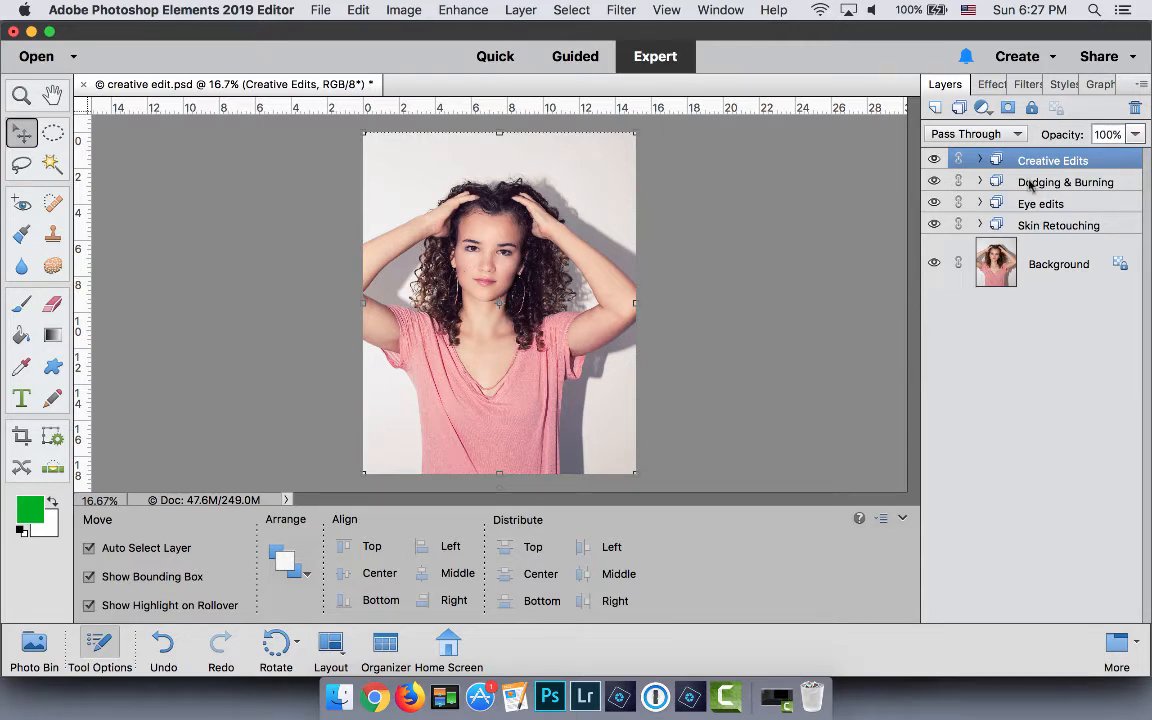
# Step: Toggle the Creative Edits group's visibility to compare, then lower its opacity to 46%
pyautogui.click(934, 160)
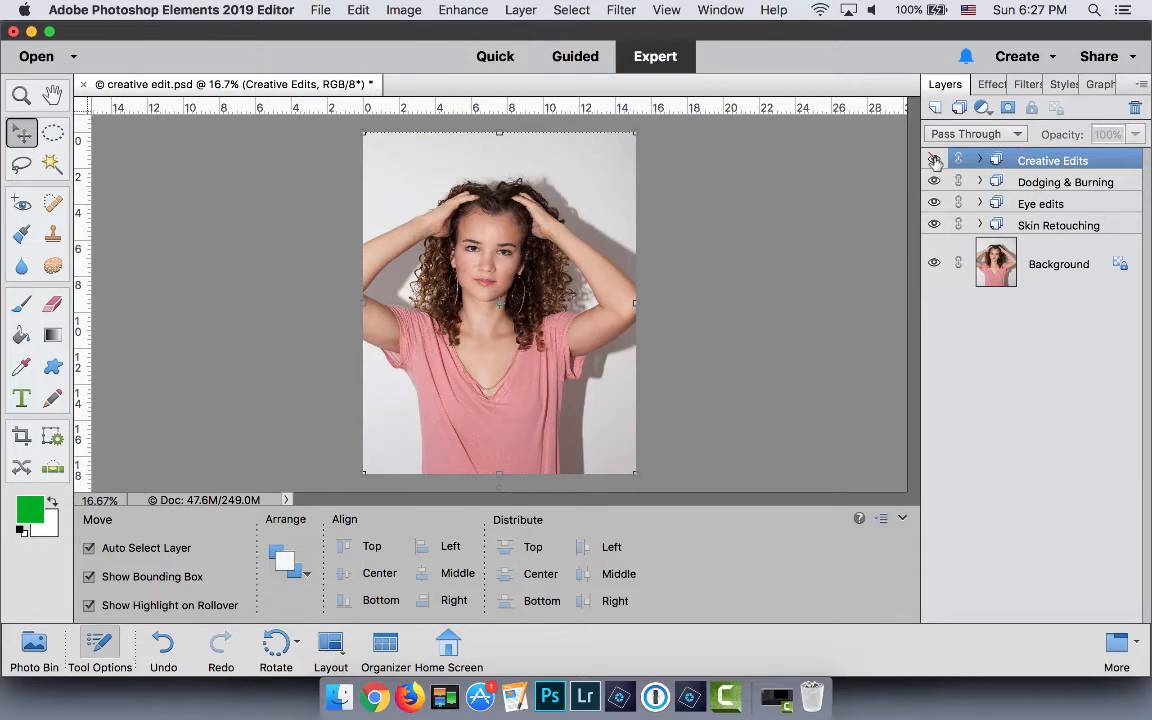
pyautogui.click(934, 160)
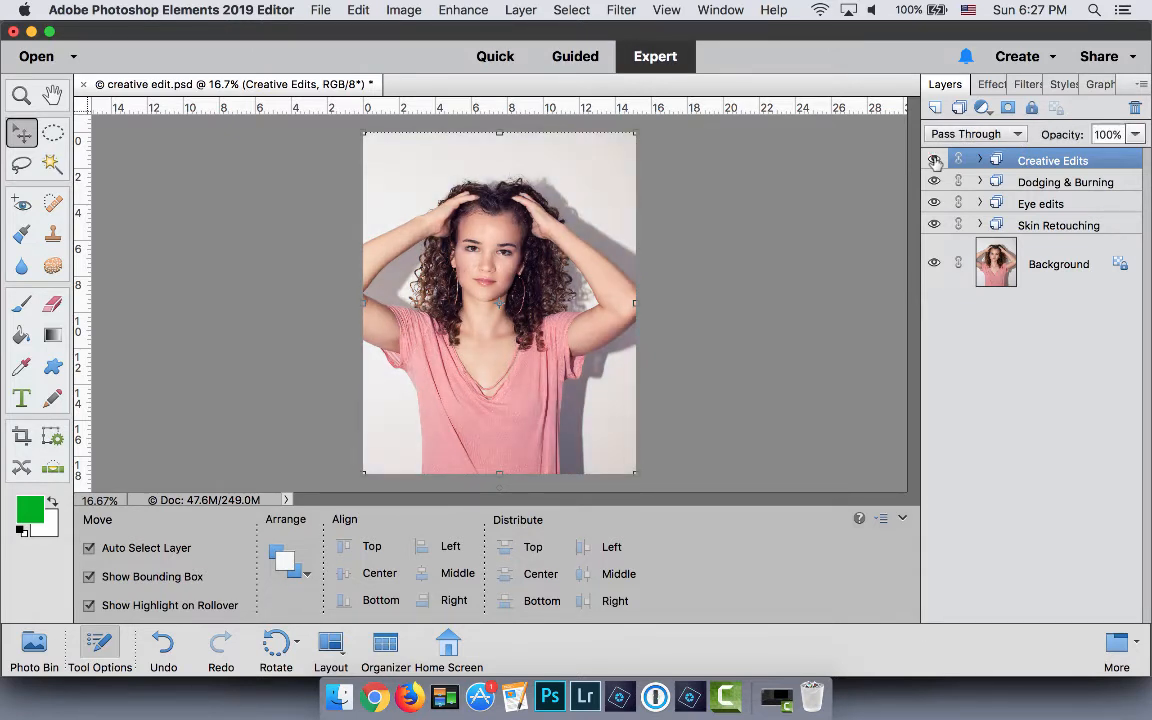
pyautogui.click(934, 160)
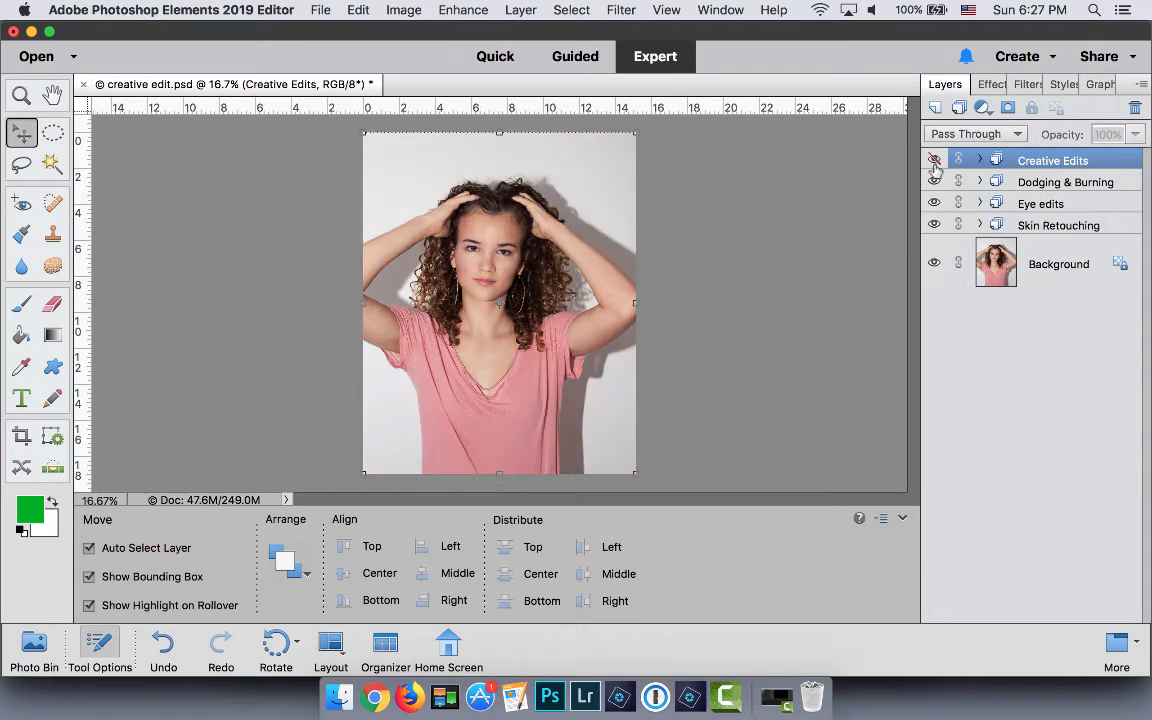
pyautogui.click(934, 160)
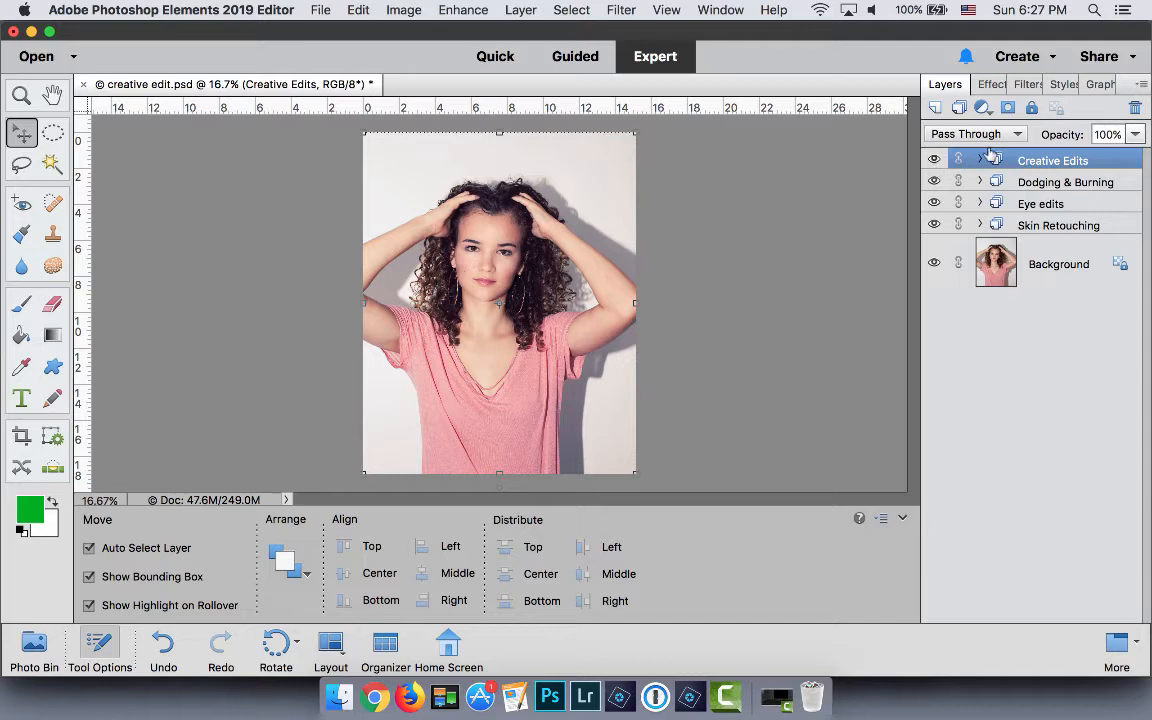
pyautogui.moveTo(1130, 156); pyautogui.dragTo(1090, 156)
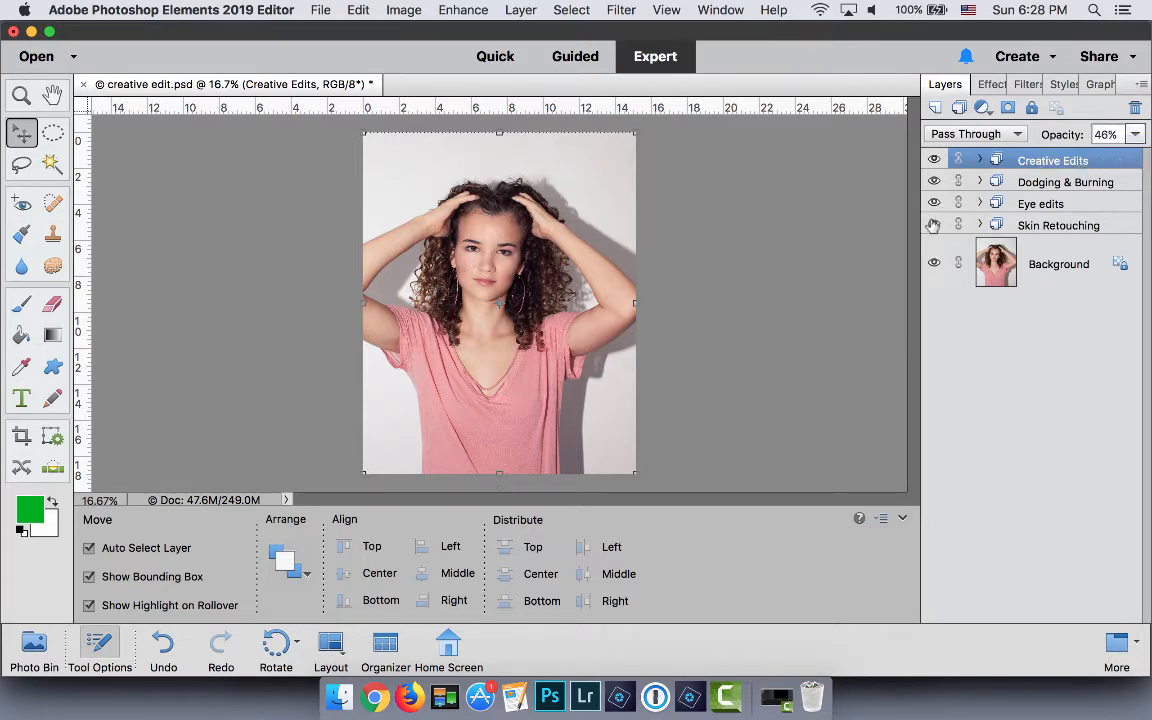
pyautogui.moveTo(932, 224)
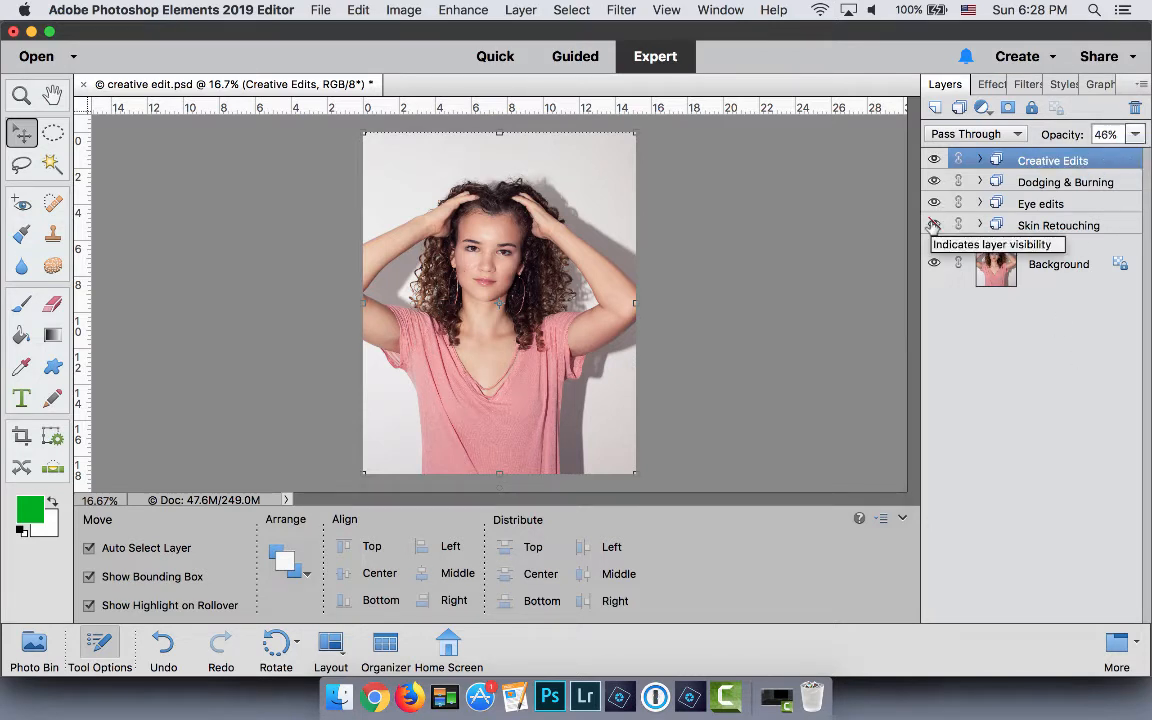
# Step: Try the Skin Retouching group in Overlay blending, then return it to Normal
pyautogui.click(1058, 224)
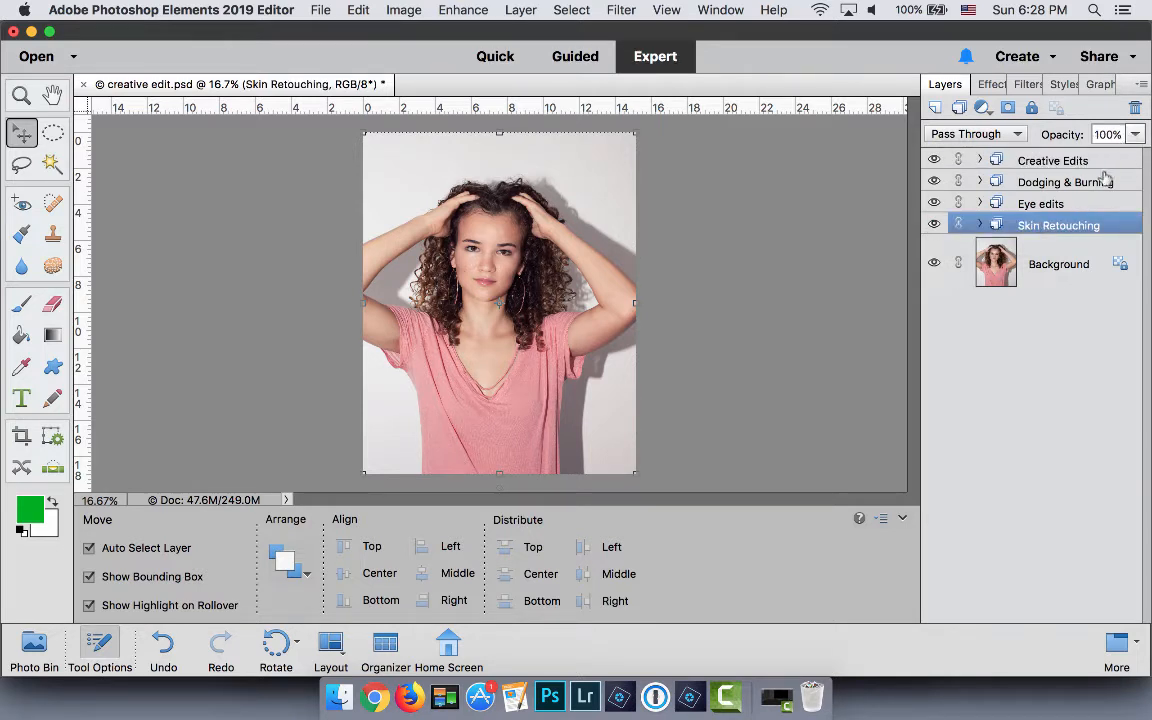
pyautogui.click(976, 132)
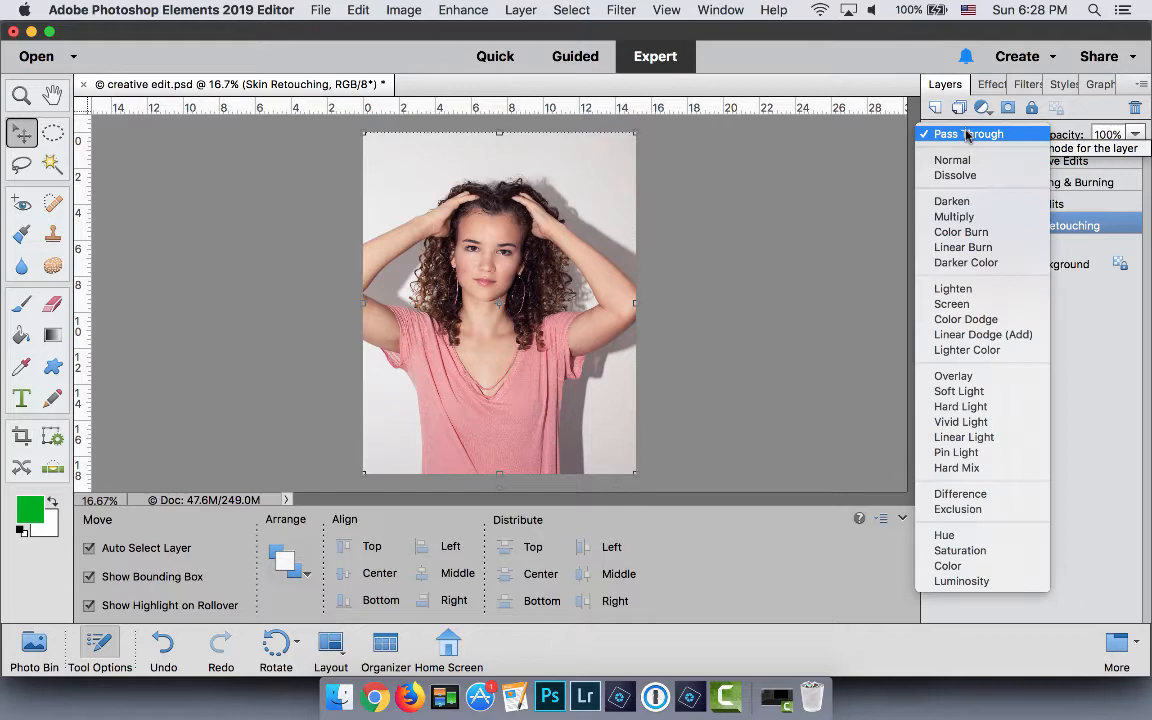
pyautogui.click(952, 376)
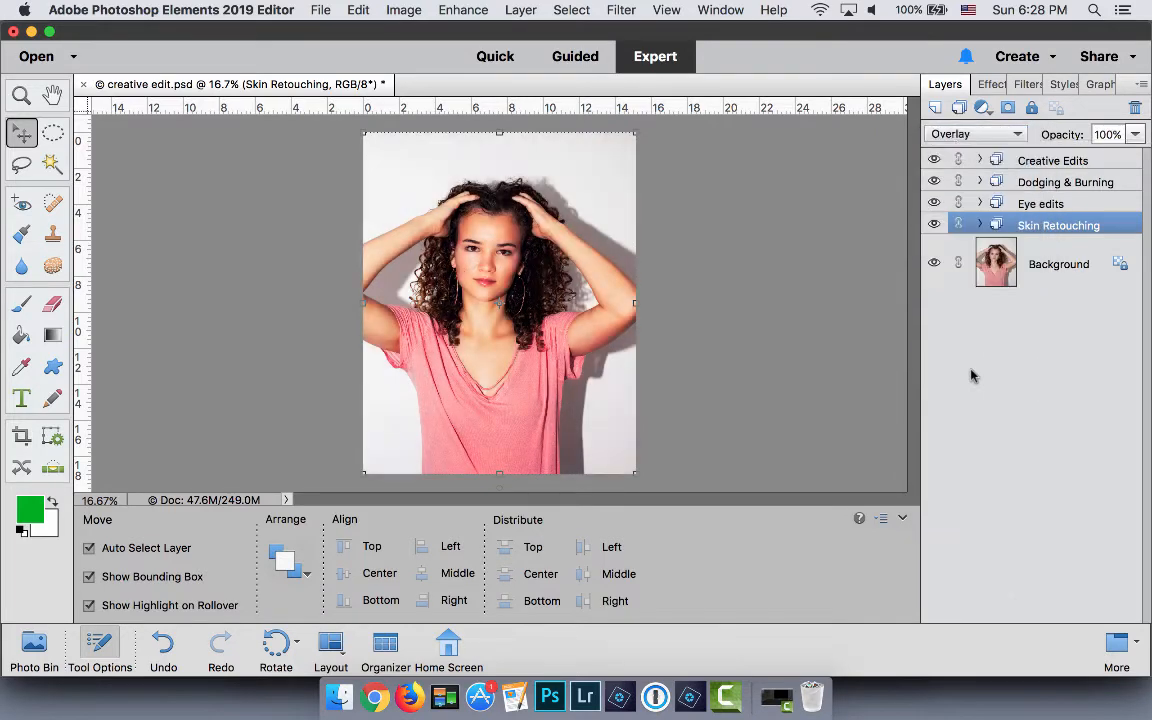
pyautogui.click(976, 132)
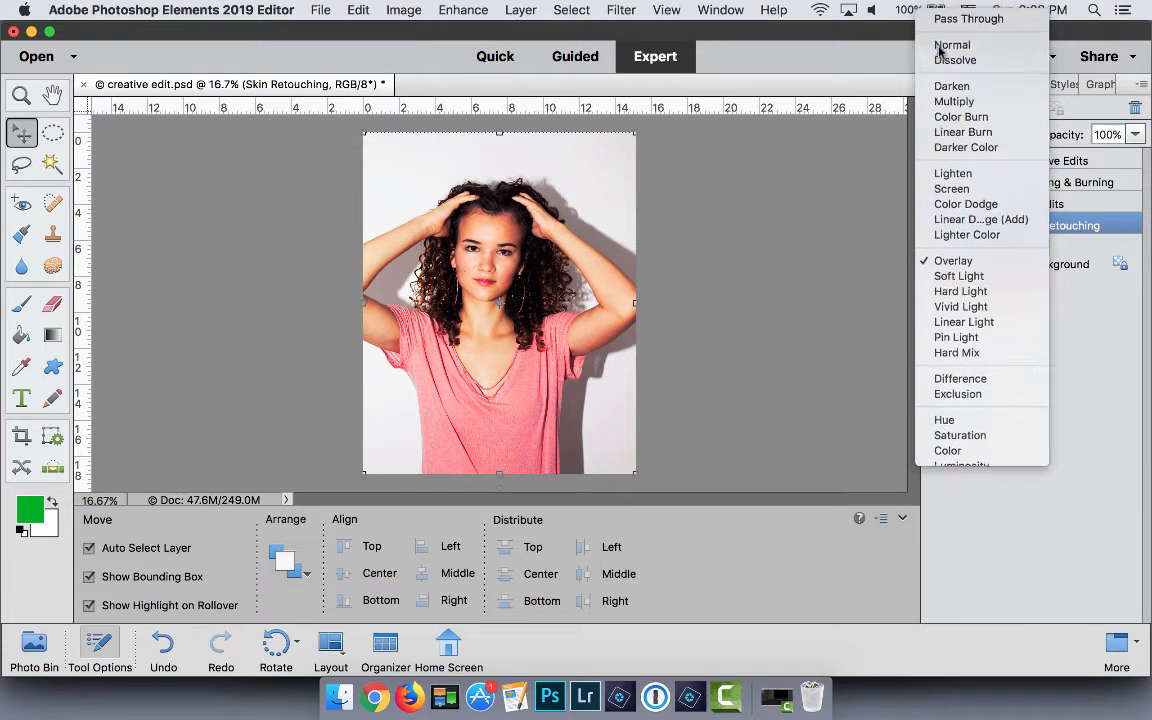
pyautogui.click(952, 44)
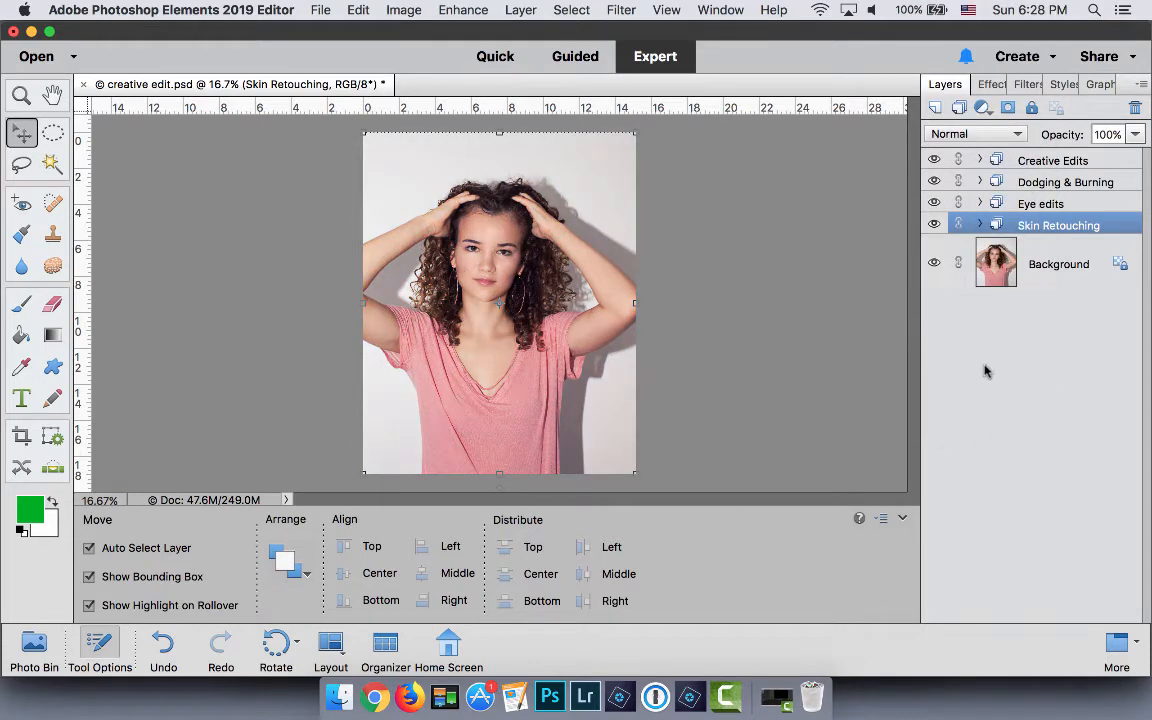
pyautogui.moveTo(1004, 310)
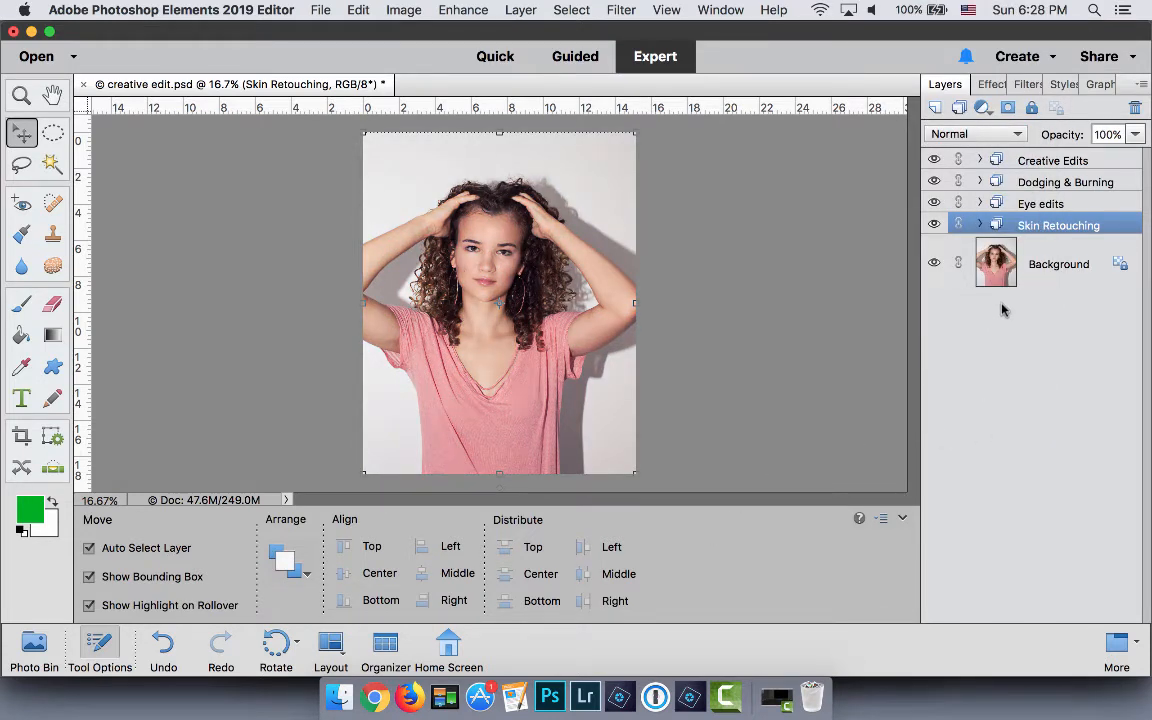
# Step: Expand Skin Retouching to inspect its Low Frequency and Skin Softening mask layers, then collapse it
pyautogui.click(980, 224)
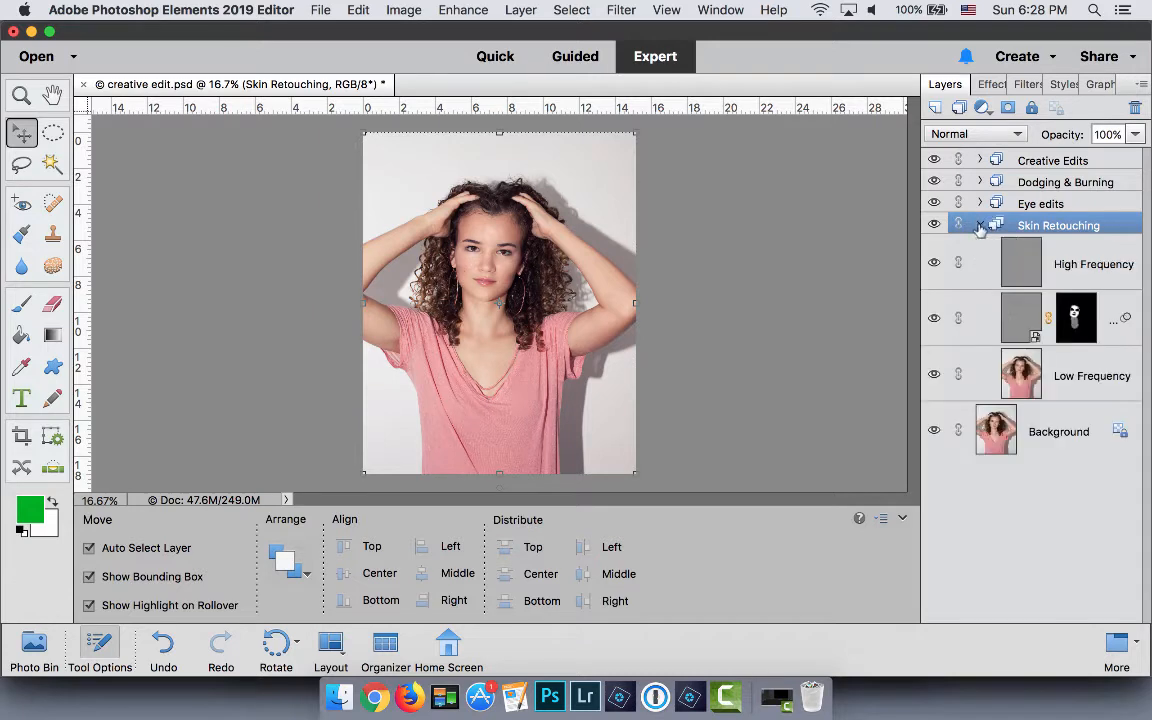
pyautogui.click(980, 224)
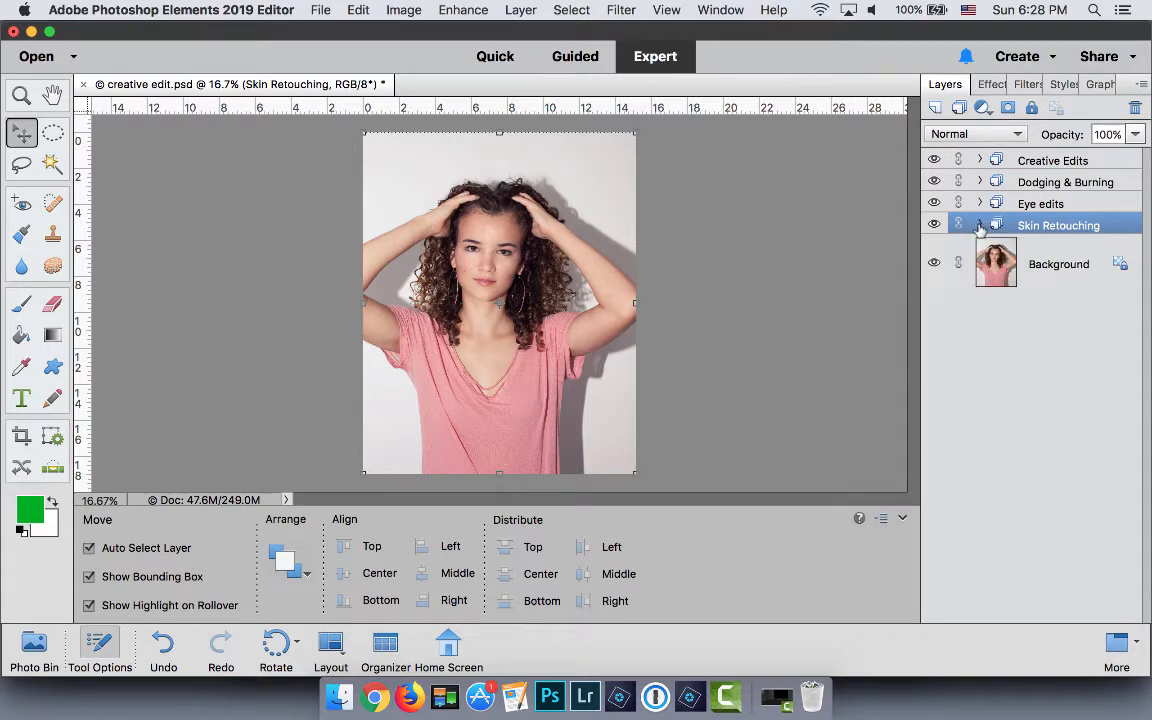
pyautogui.click(980, 224)
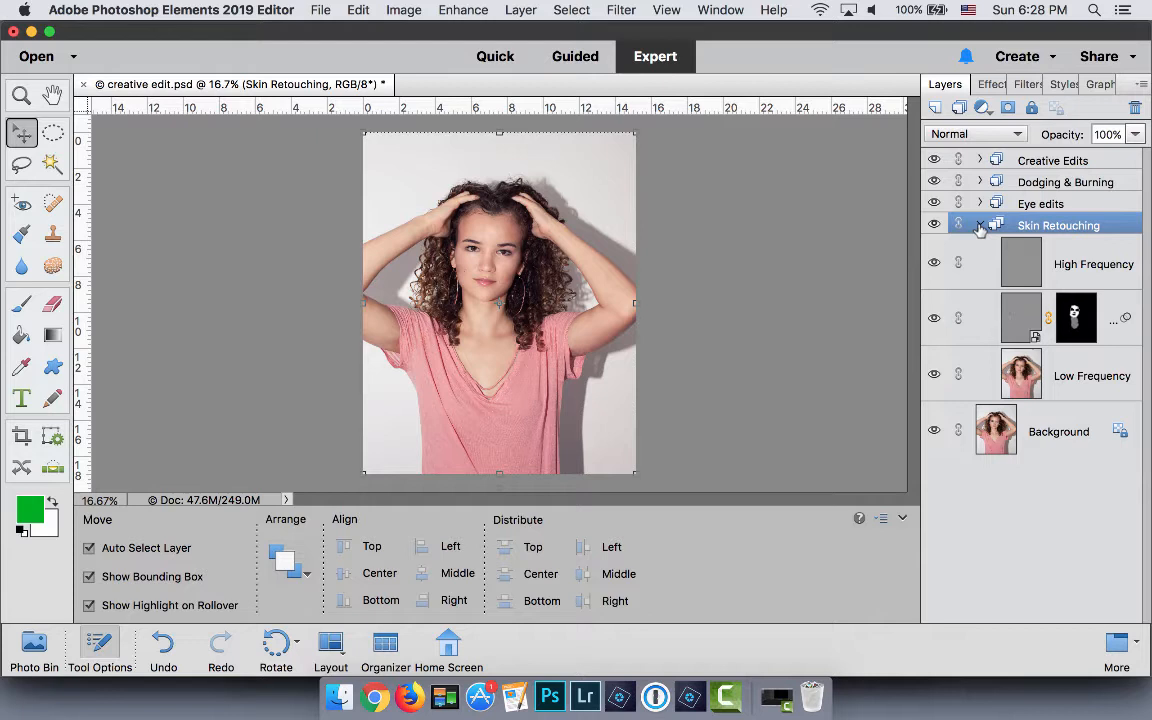
pyautogui.click(1020, 376)
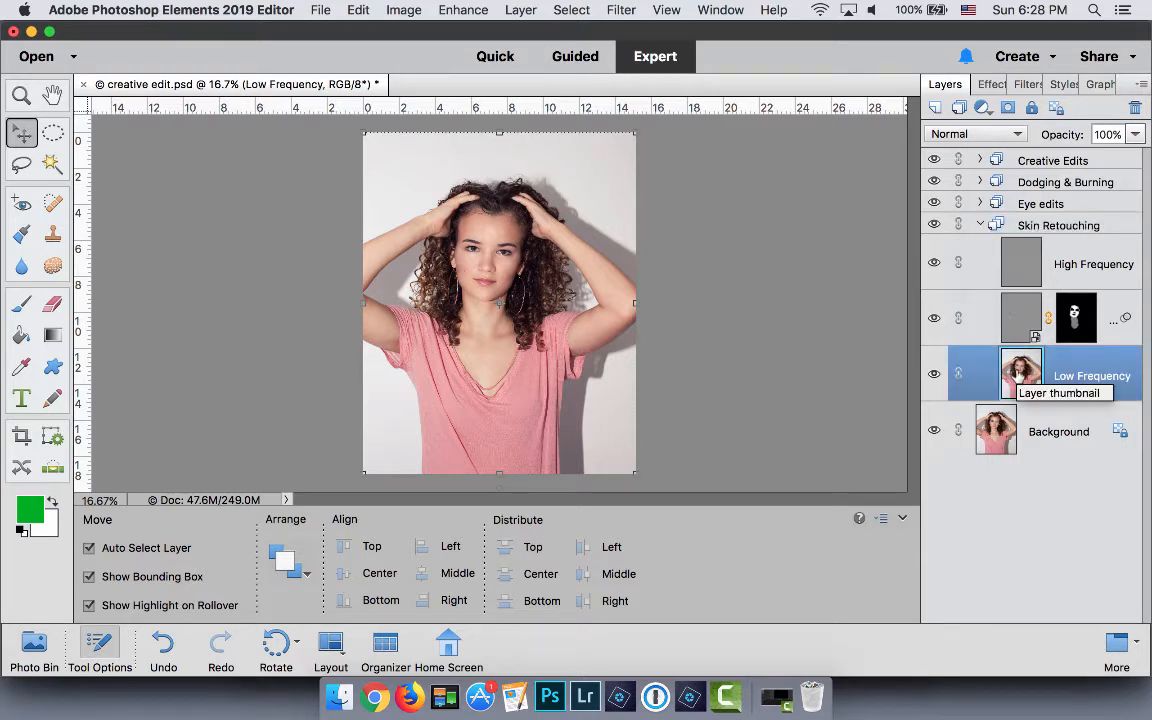
pyautogui.click(1076, 318)
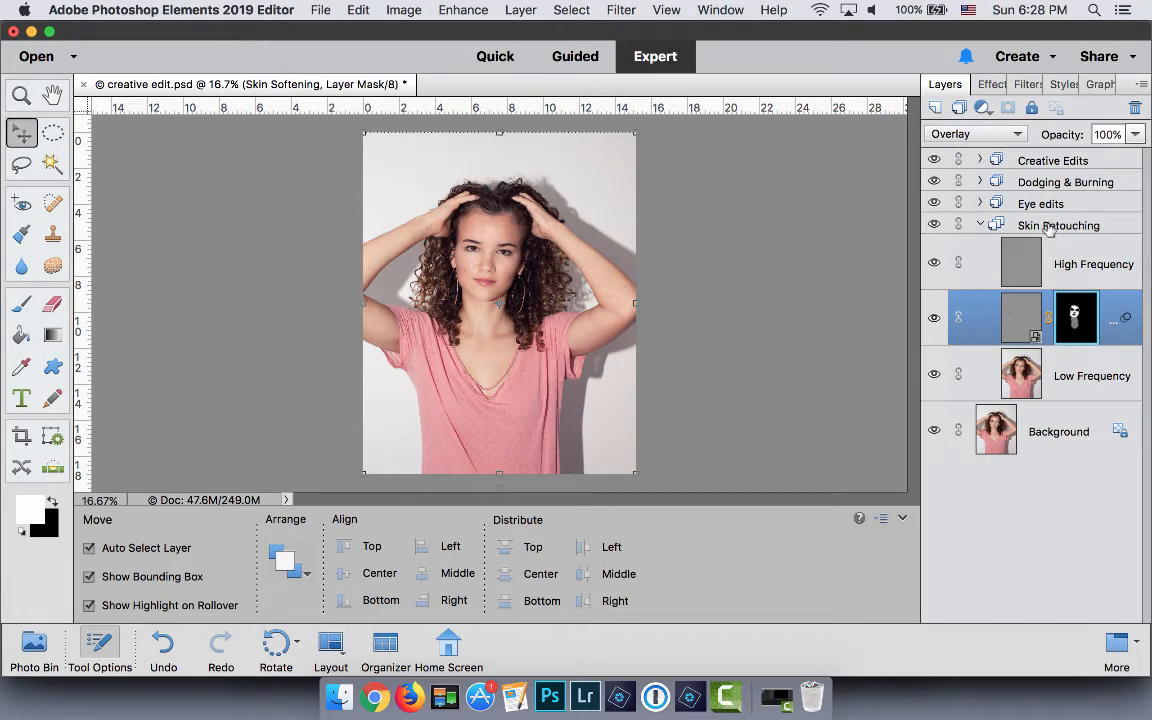
pyautogui.click(1060, 224)
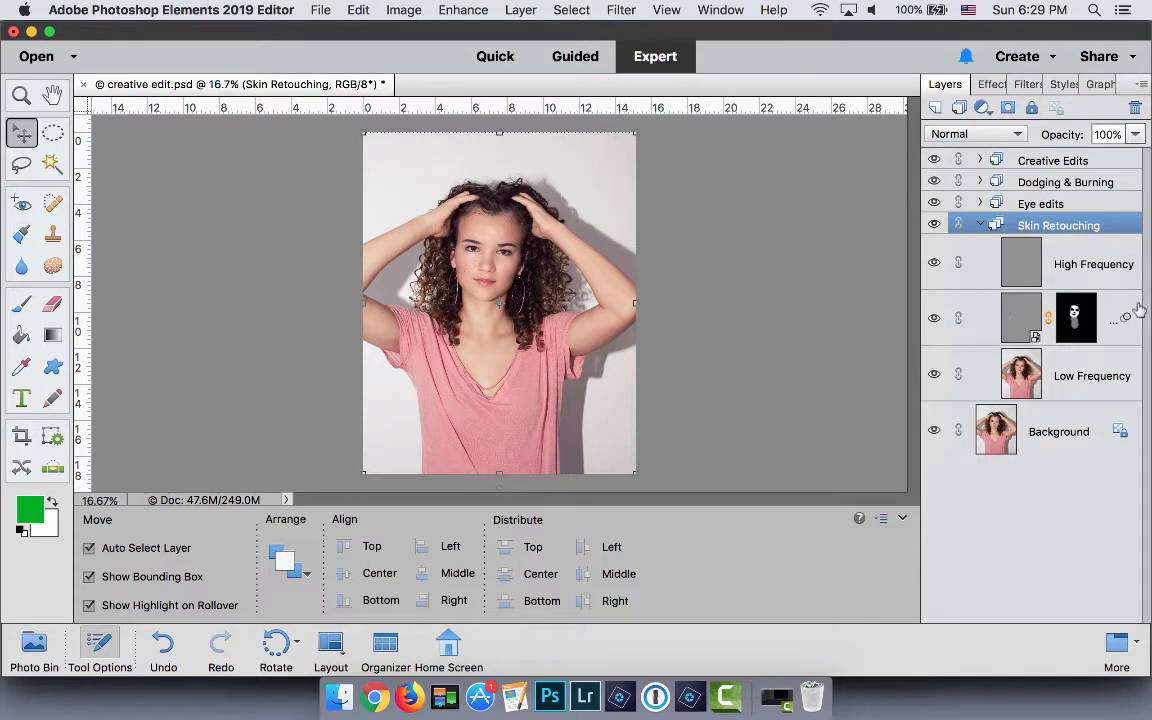
pyautogui.moveTo(1144, 320)
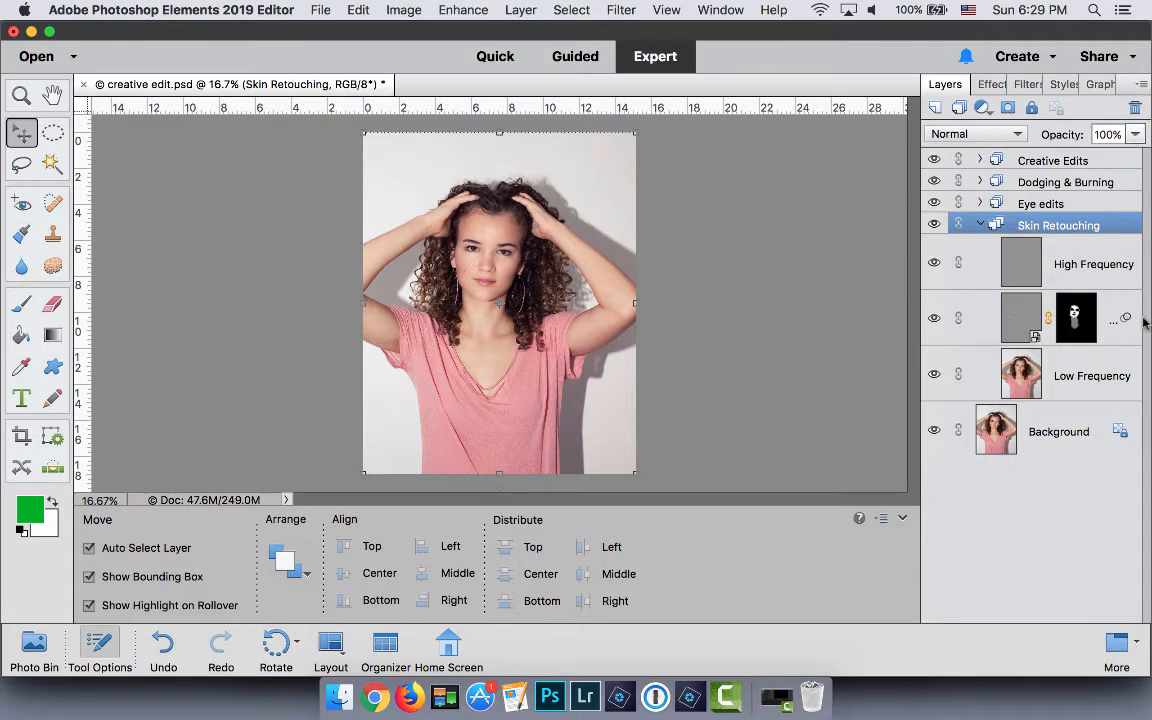
pyautogui.click(980, 224)
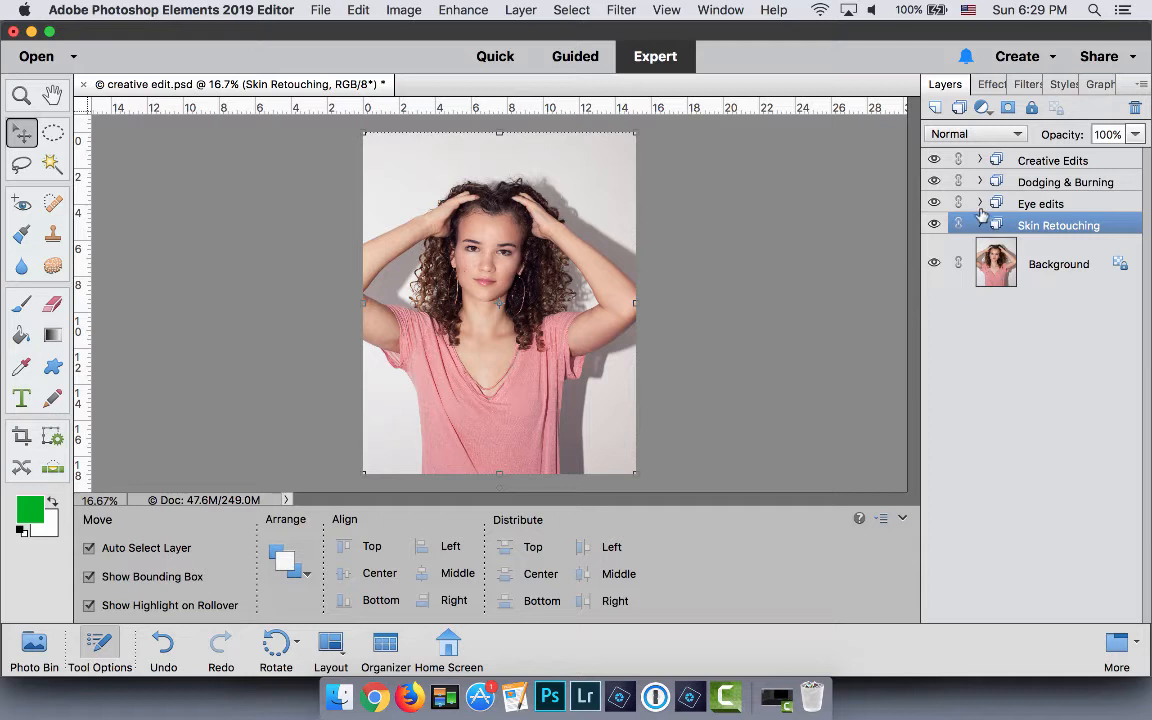
pyautogui.click(980, 224)
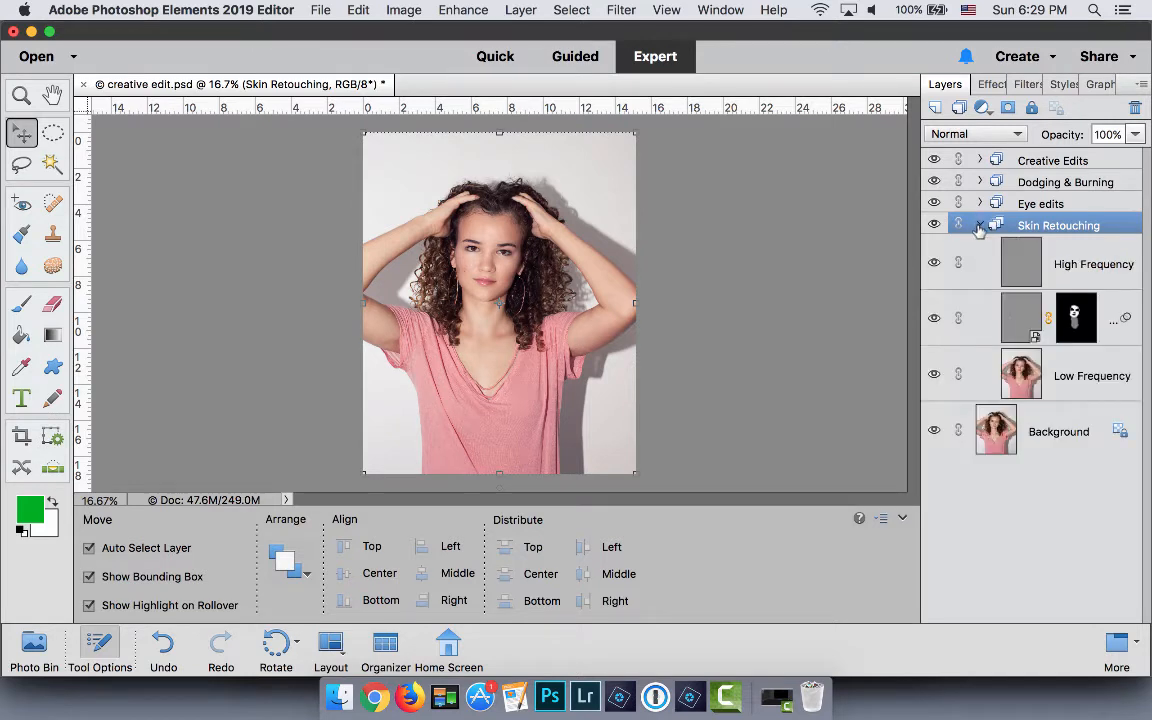
pyautogui.click(980, 224)
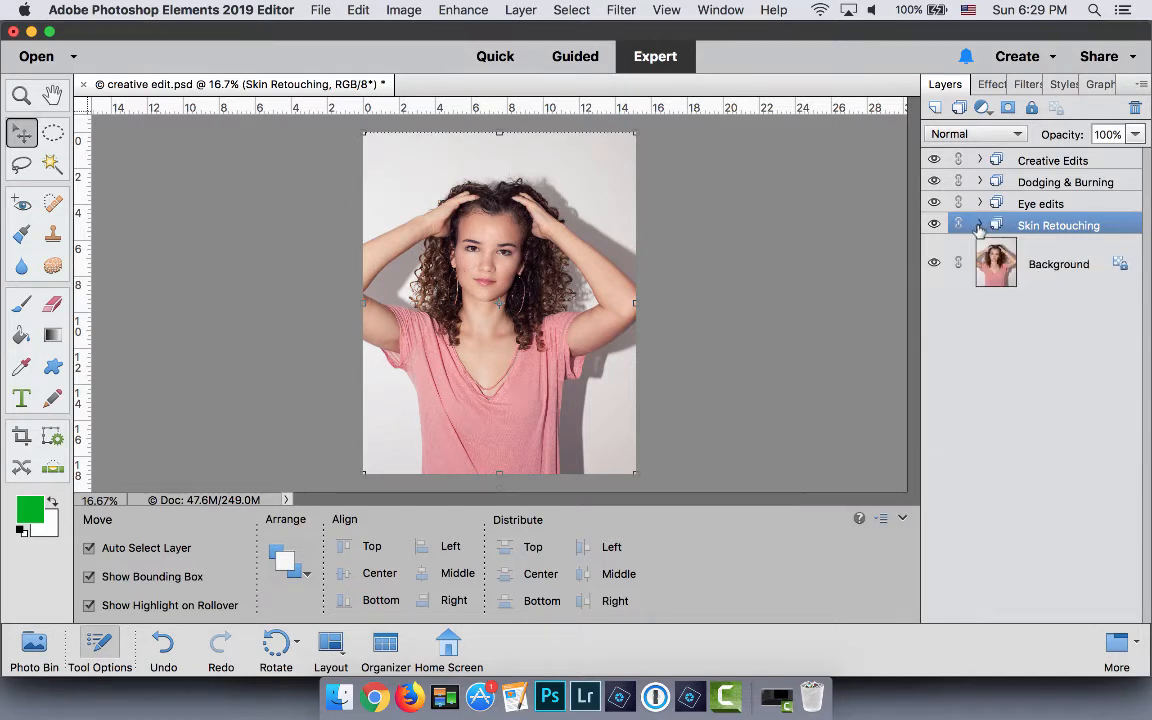
pyautogui.click(980, 224)
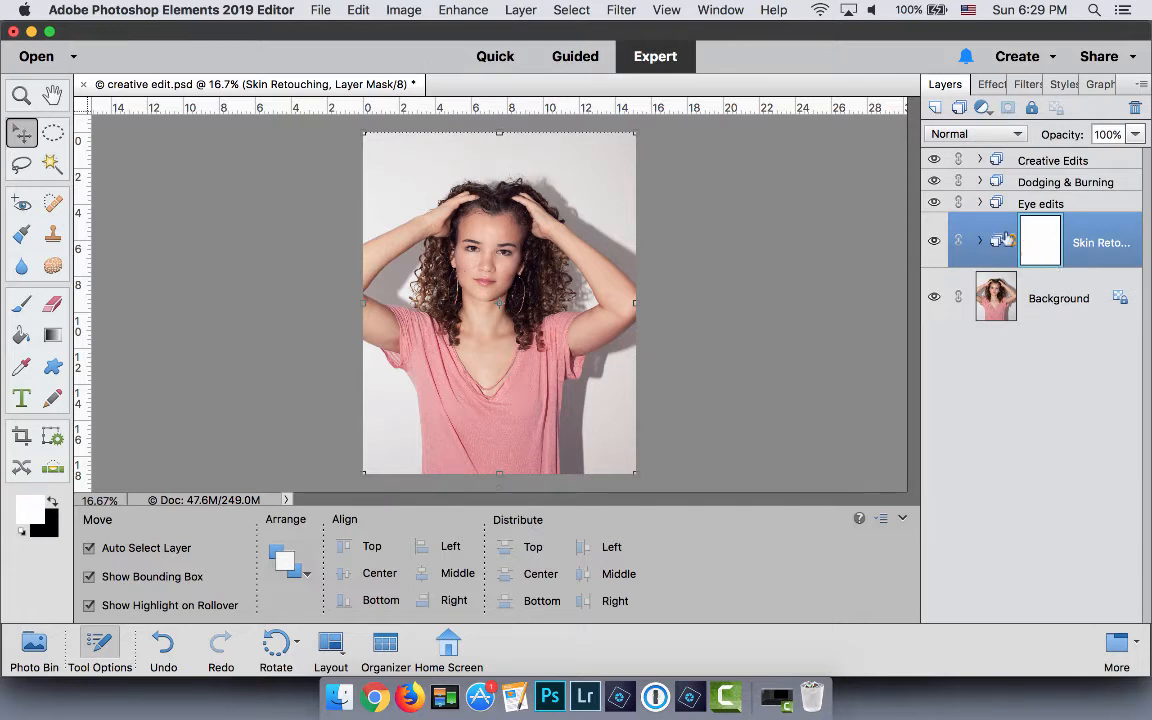
pyautogui.moveTo(1040, 240)
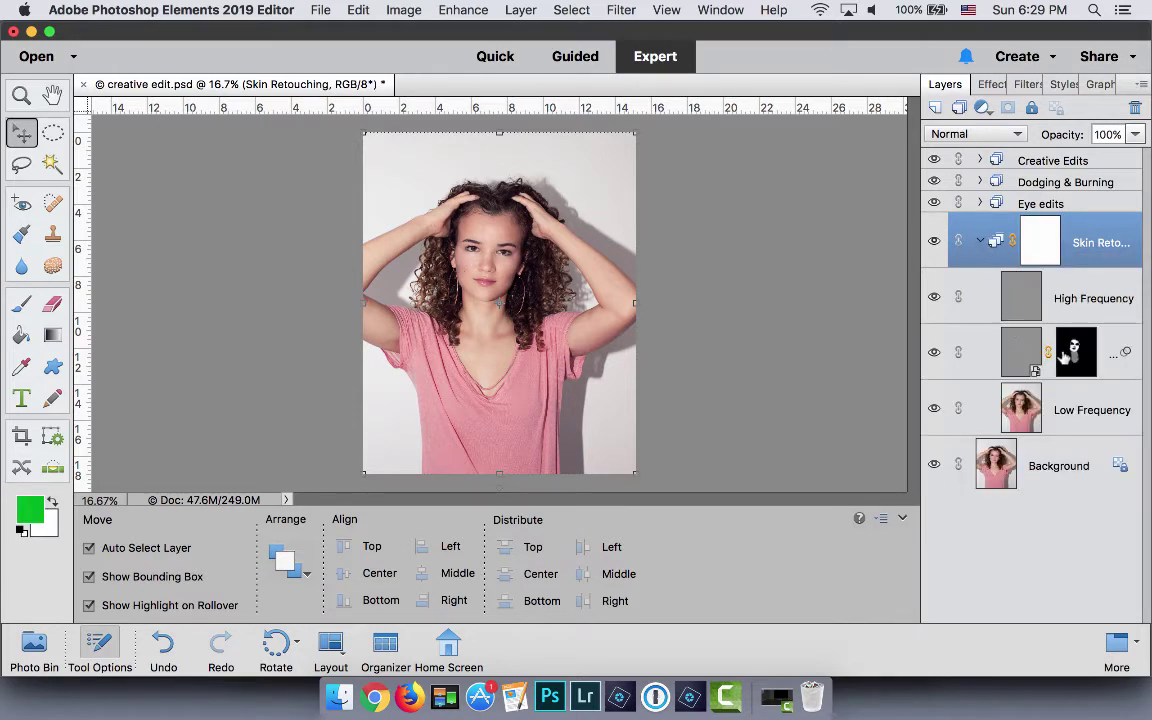
pyautogui.moveTo(1076, 352)
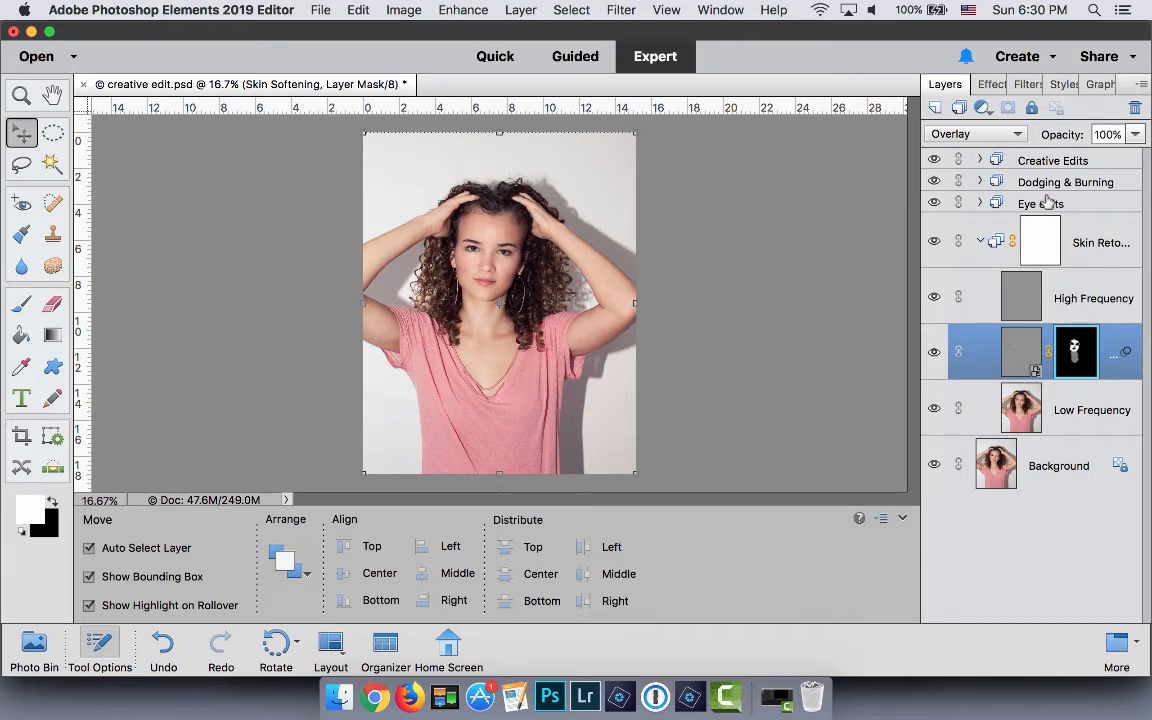
pyautogui.moveTo(1012, 240)
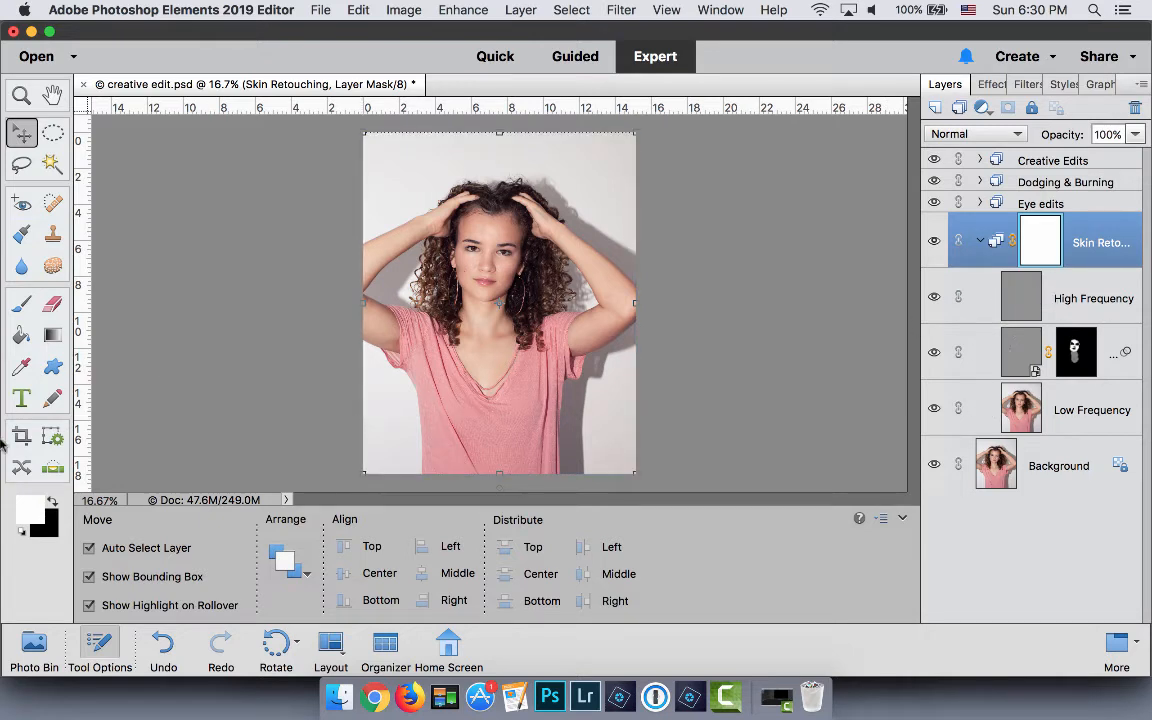
# Step: Paint a soft black spot on the group mask with a ~500 px brush at 55% opacity
pyautogui.click(22, 304)
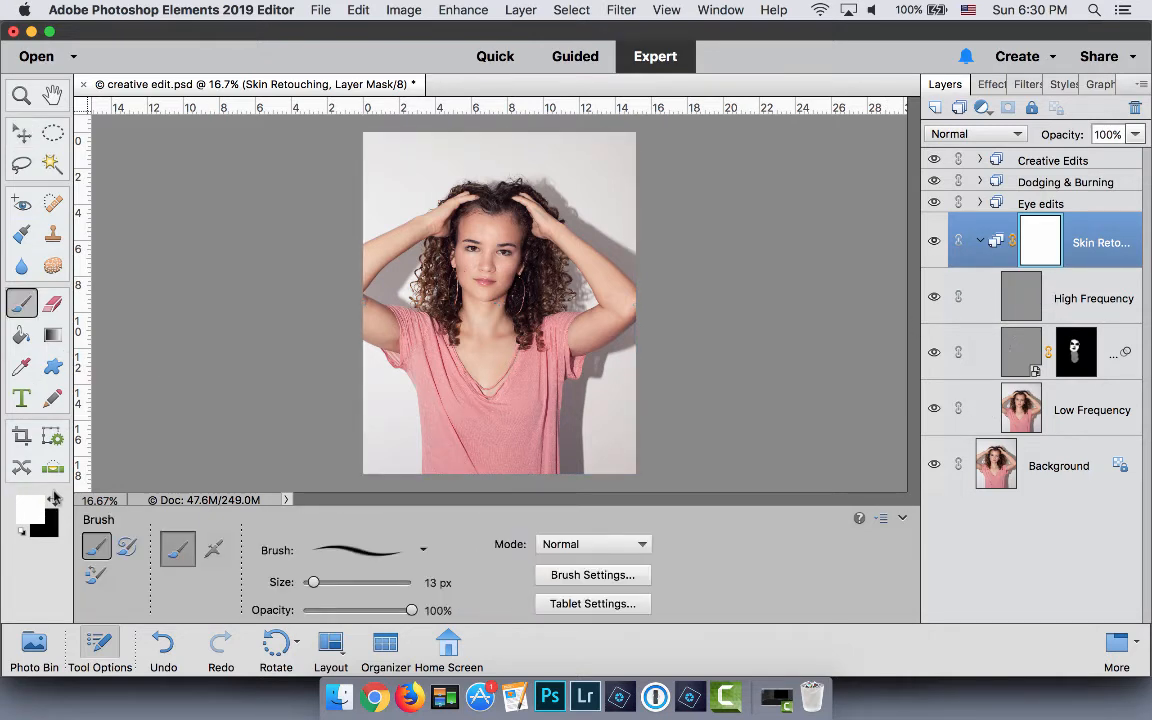
pyautogui.moveTo(312, 582); pyautogui.dragTo(332, 582)
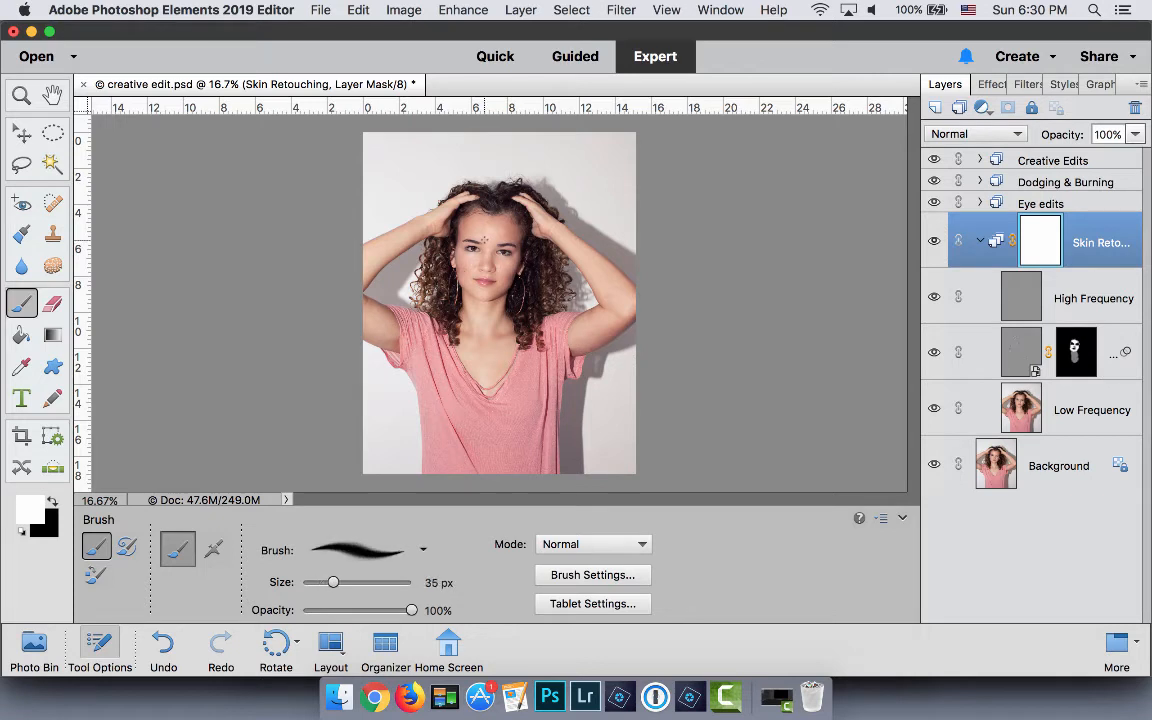
pyautogui.moveTo(332, 582); pyautogui.dragTo(378, 582)
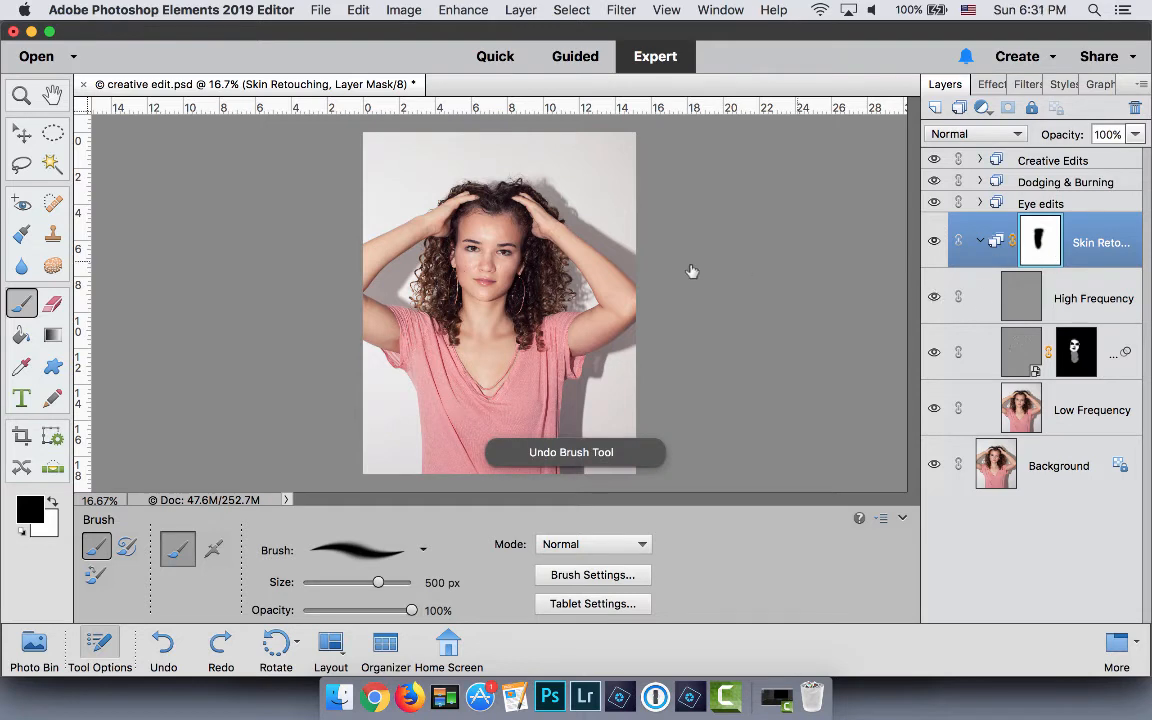
pyautogui.moveTo(410, 610); pyautogui.dragTo(364, 610)
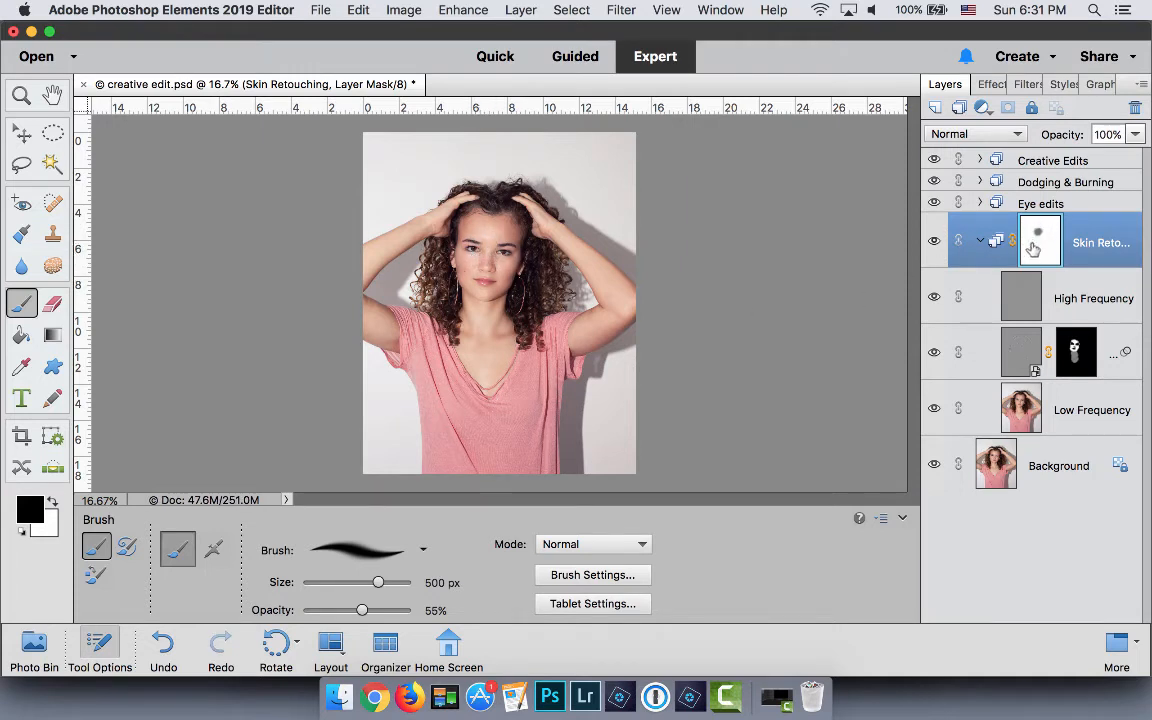
pyautogui.click(478, 256)
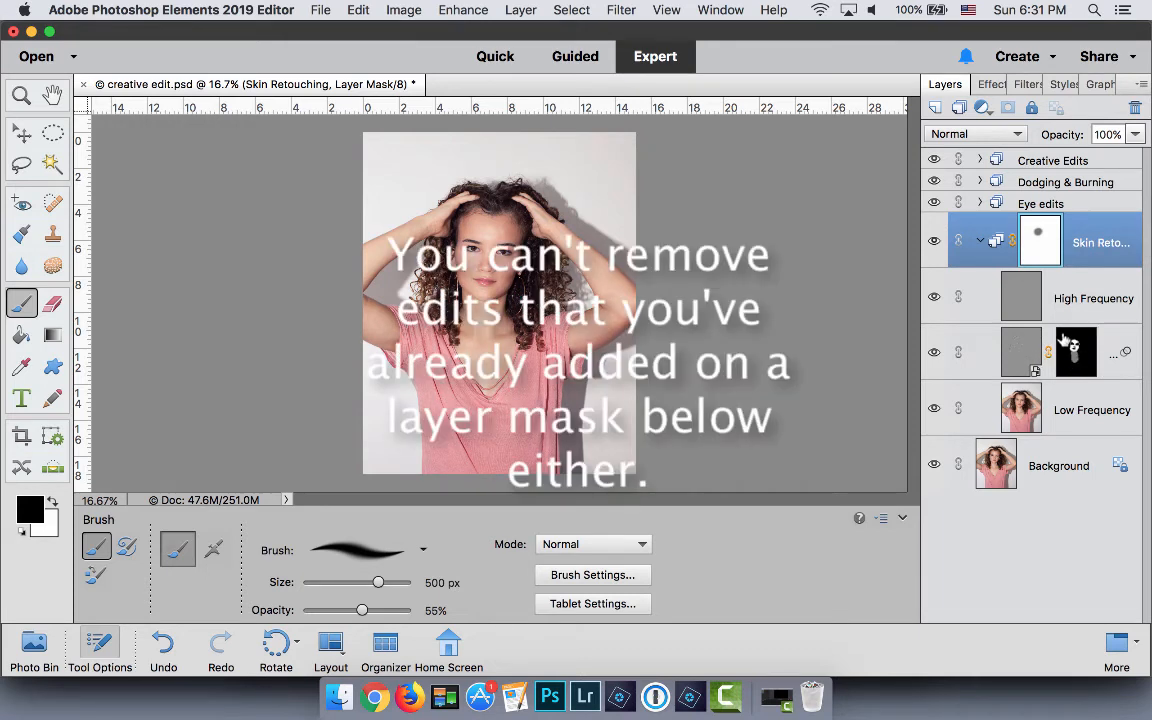
pyautogui.moveTo(1076, 350)
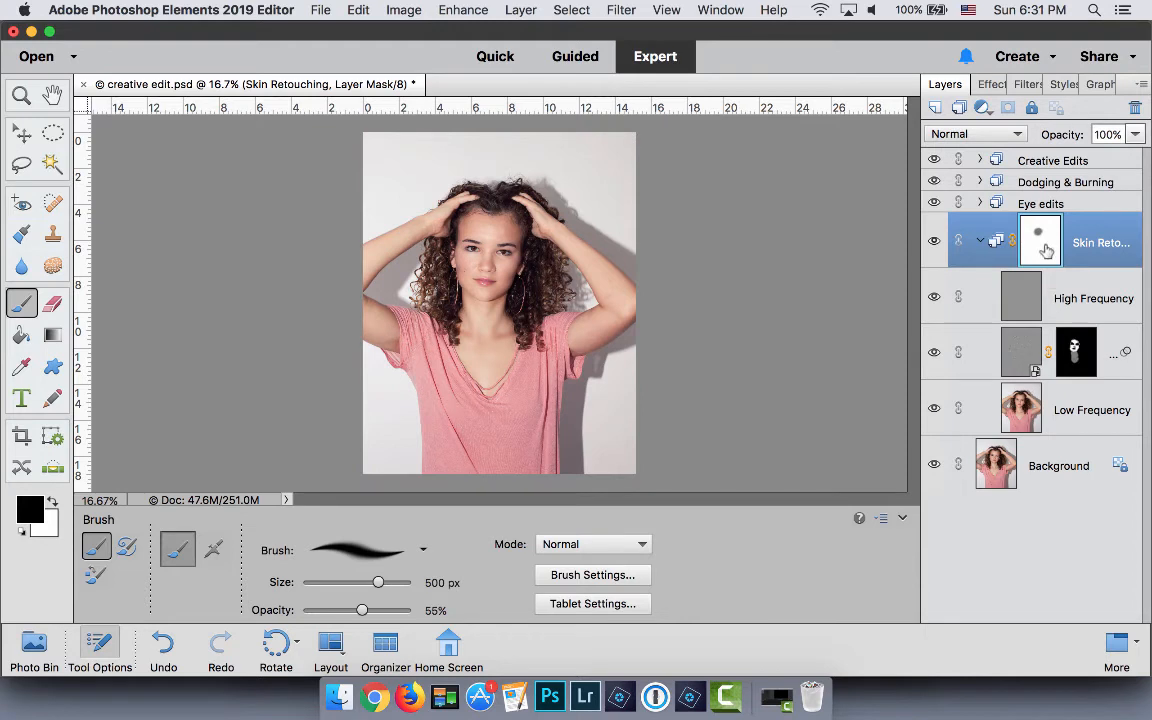
pyautogui.click(164, 644)
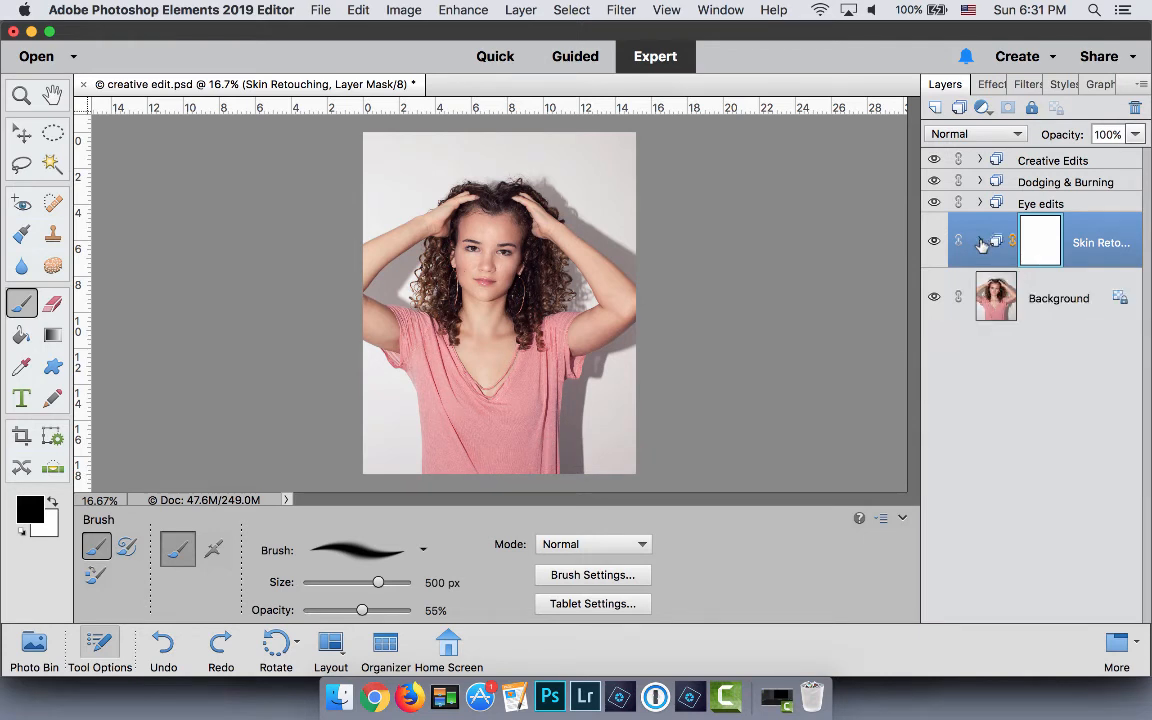
pyautogui.moveTo(1092, 238)
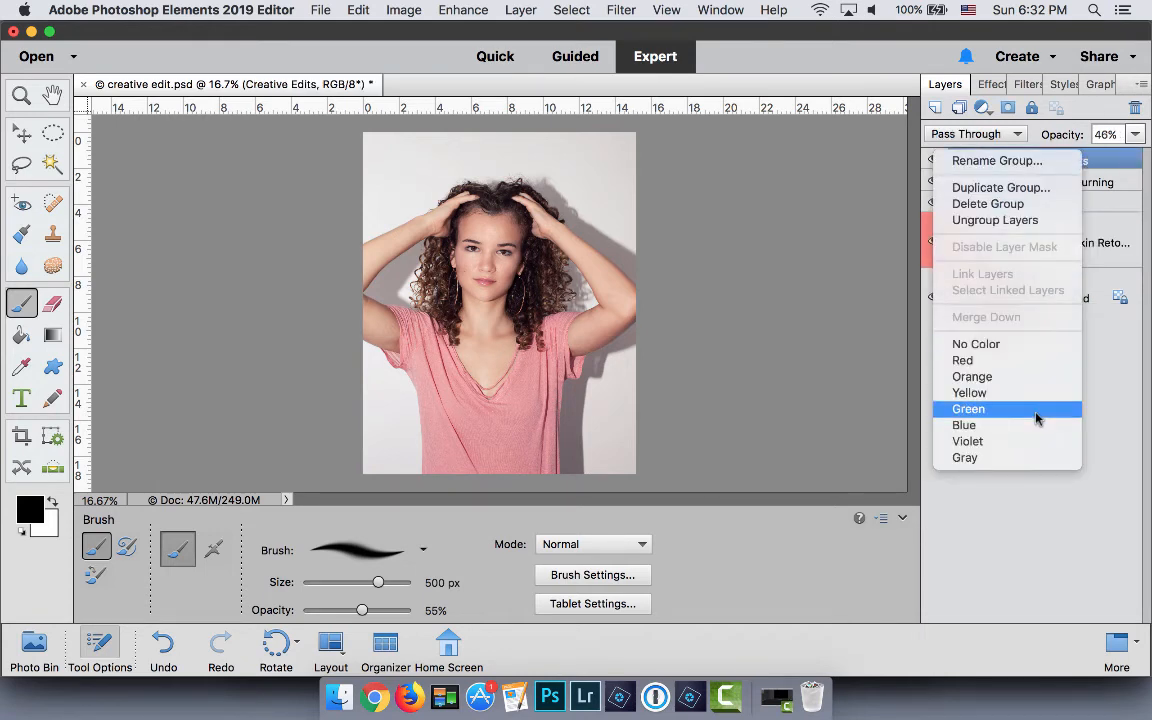
# Step: Give the layer group a green colour label from the context menu
pyautogui.click(968, 408)
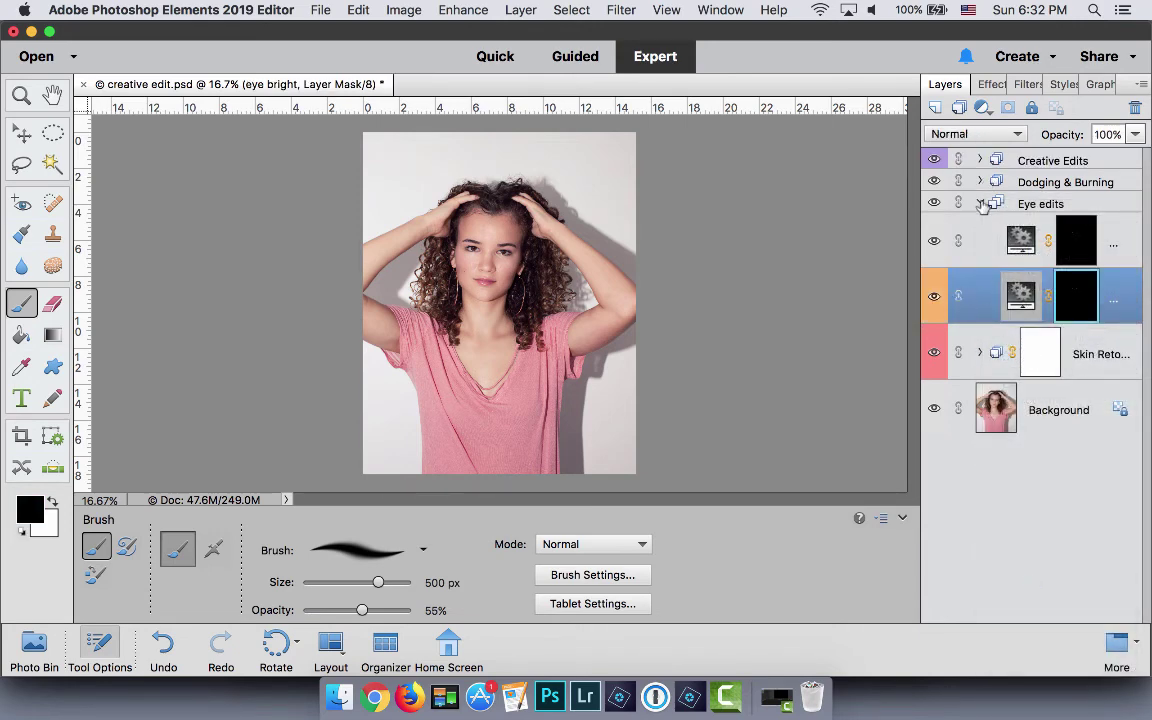
pyautogui.click(980, 204)
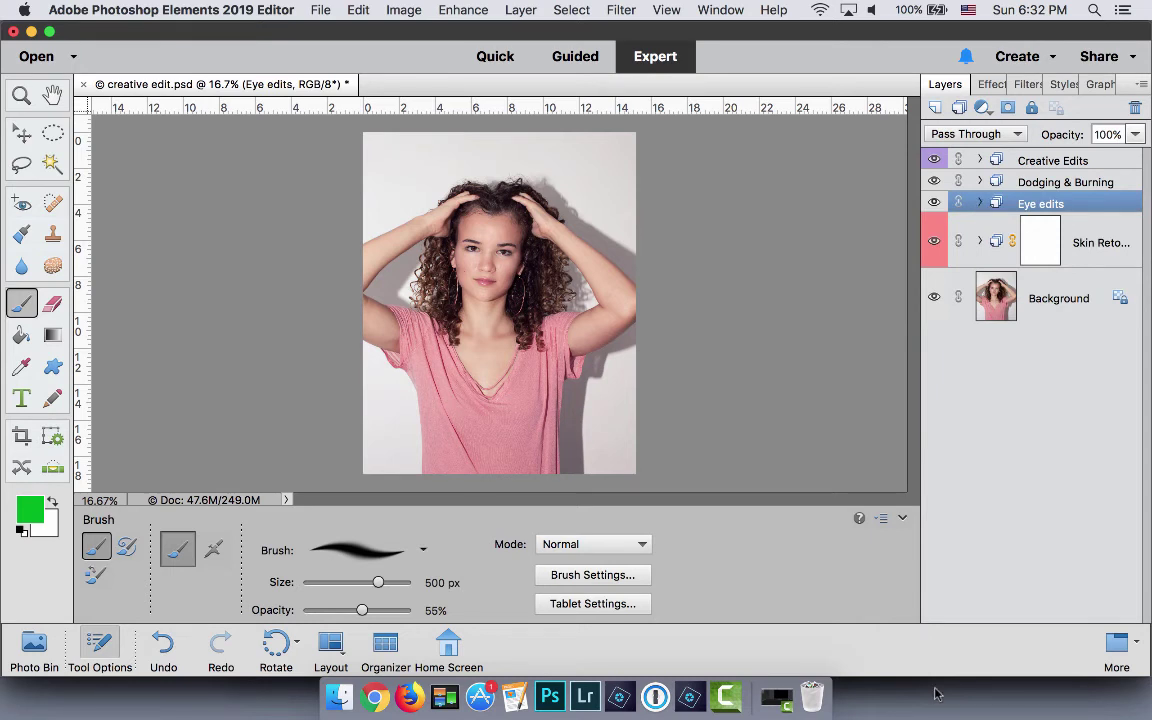
pyautogui.rightClick(1100, 242)
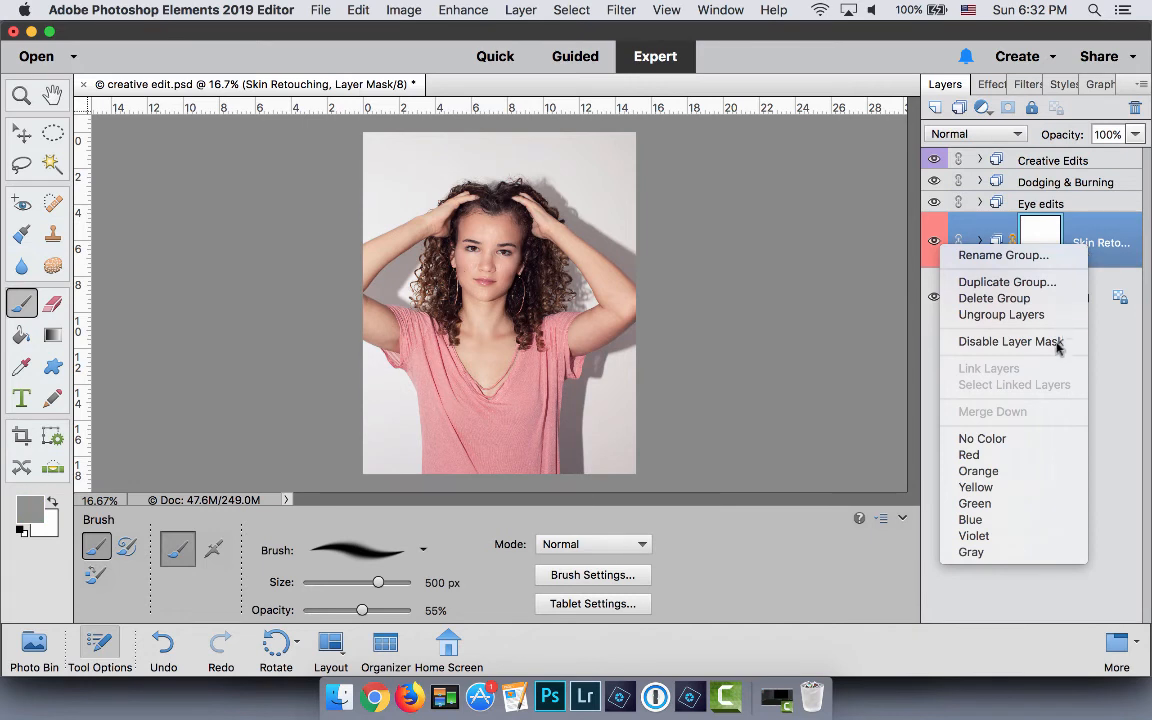
pyautogui.click(1000, 314)
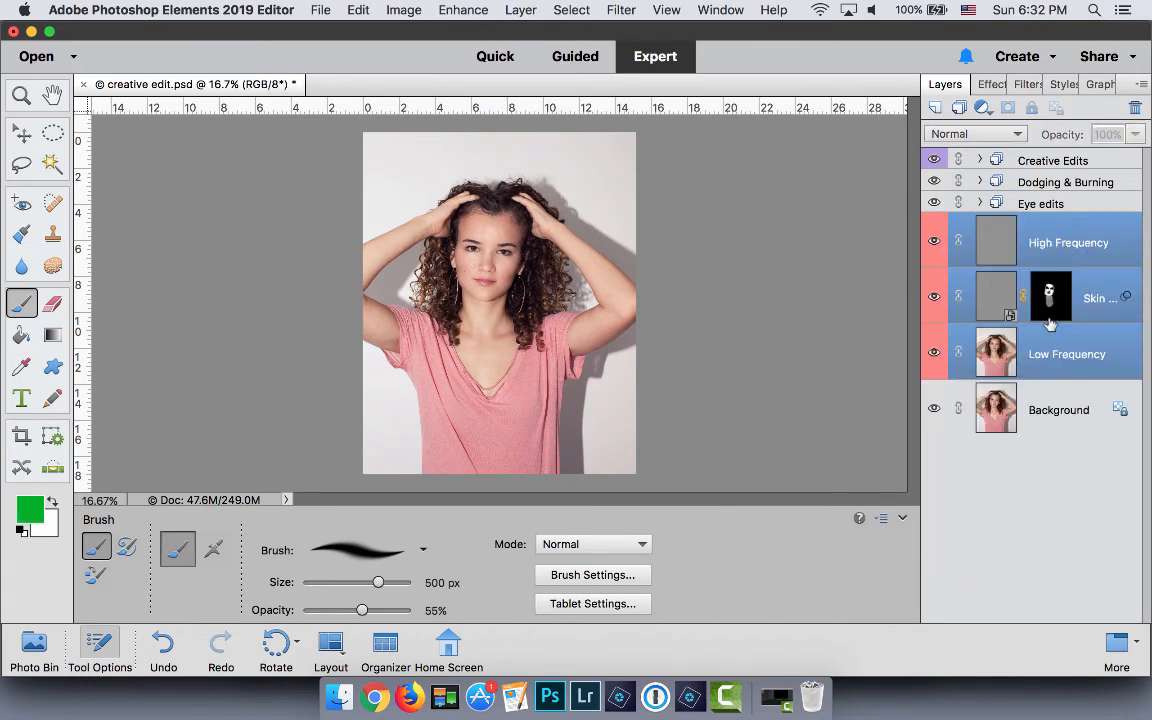
pyautogui.moveTo(1052, 390)
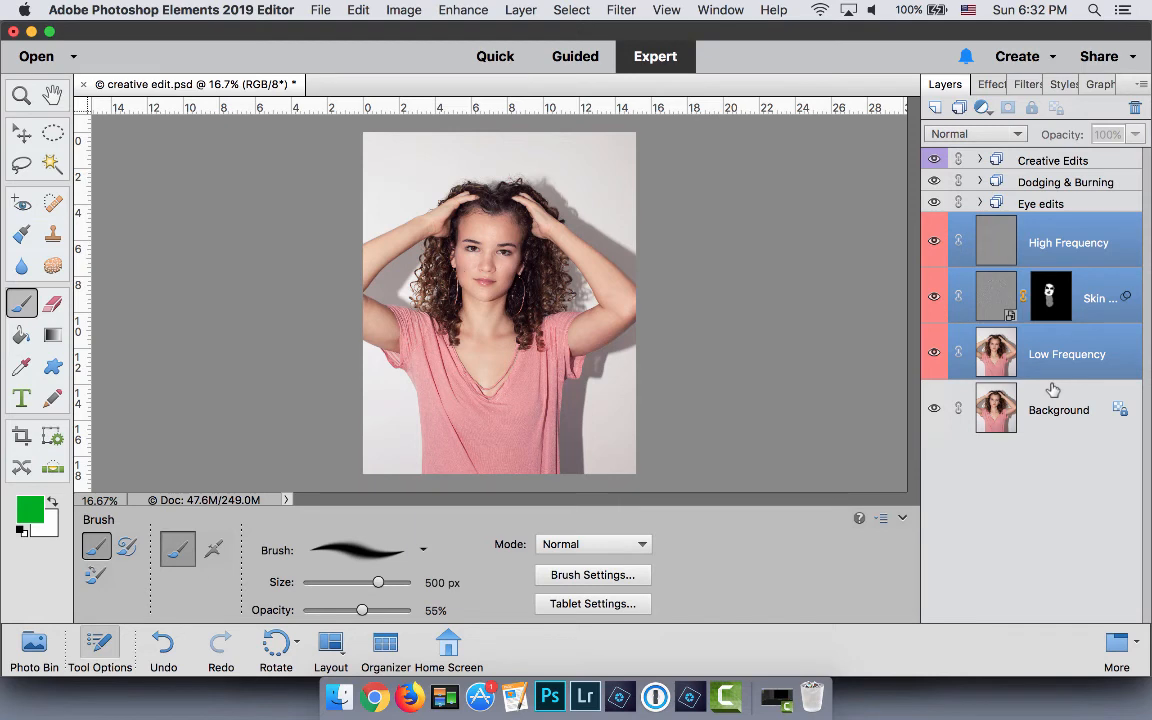
pyautogui.moveTo(1084, 544)
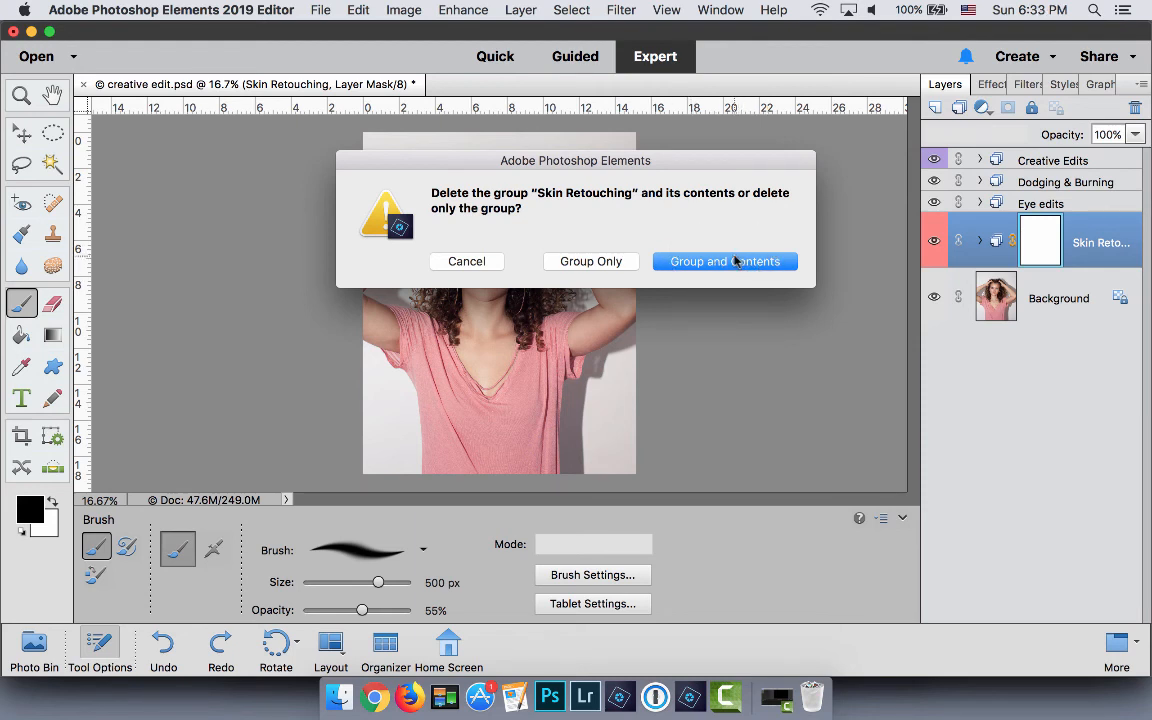
pyautogui.moveTo(610, 260)
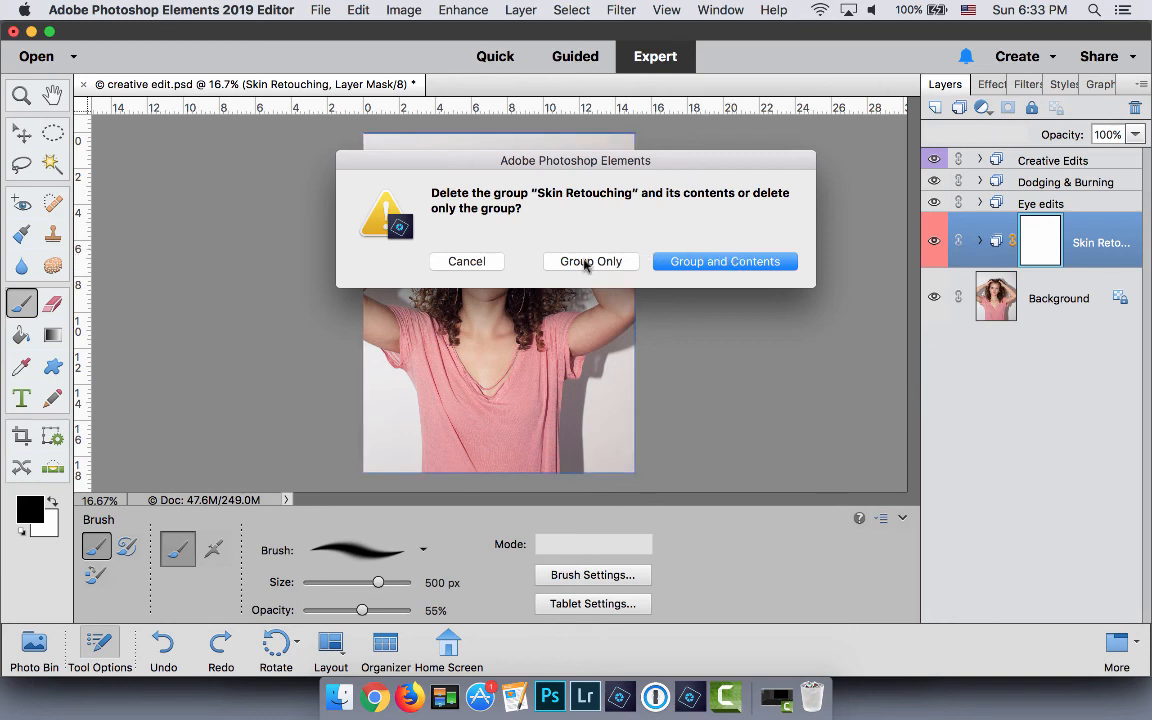
# Step: Delete the Skin Retouching group only, keeping its frequency-separation layers
pyautogui.click(592, 260)
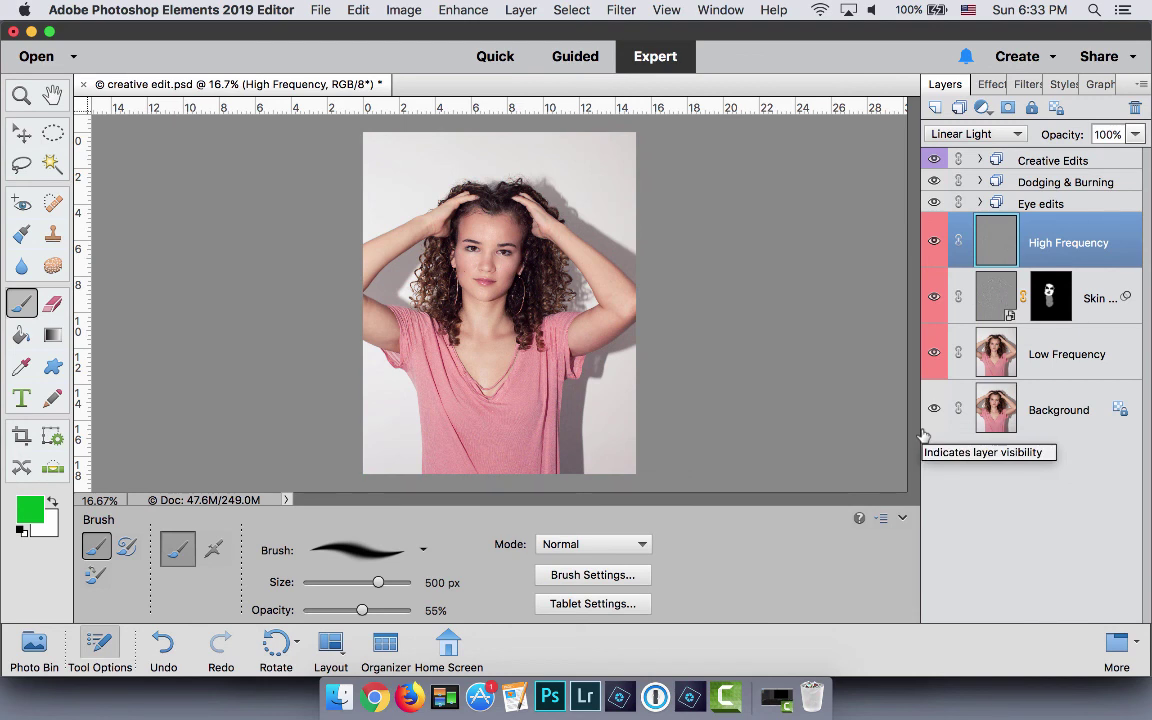
pyautogui.moveTo(830, 520)
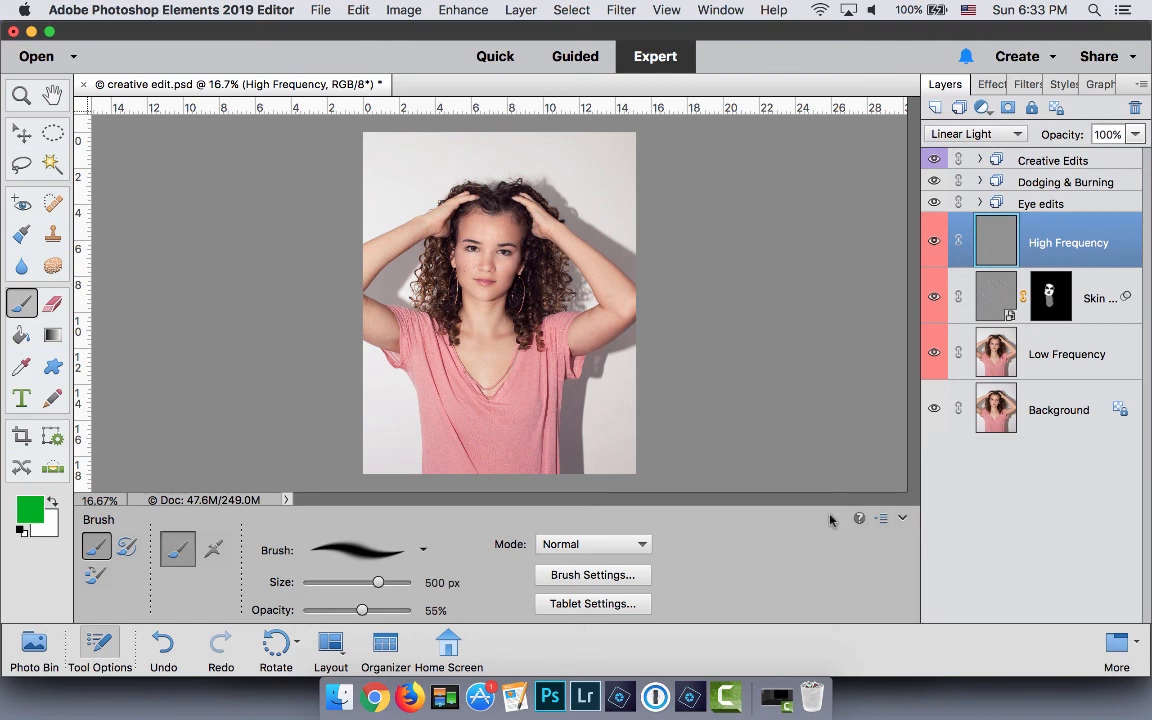